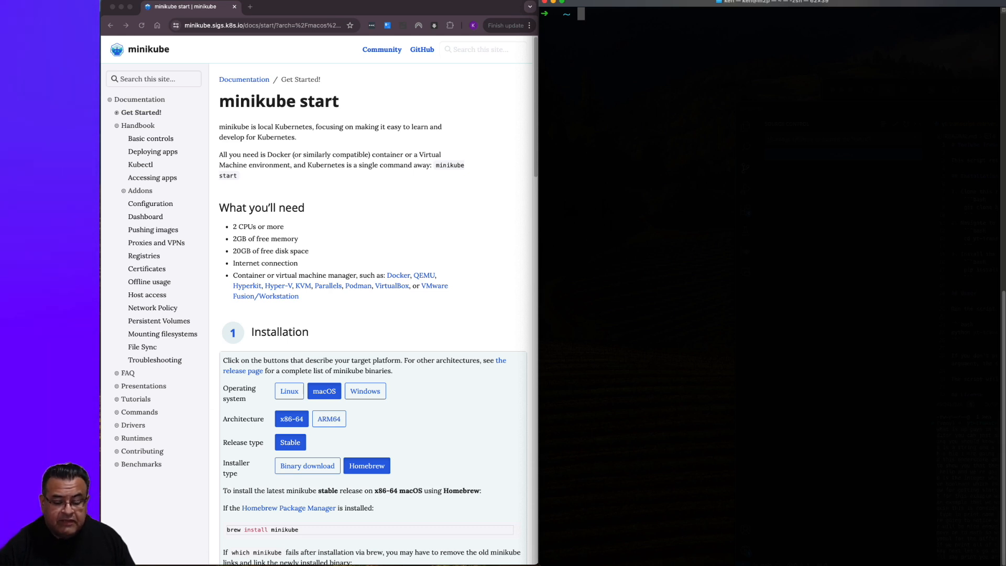
{"action": "mouse_move", "coordinate": [310, 160]}
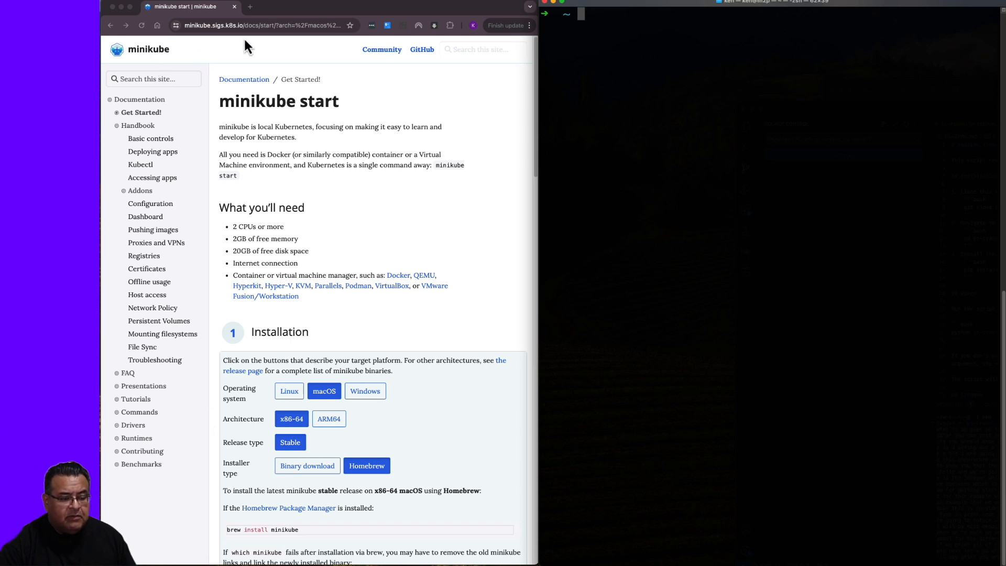
{"action": "mouse_move", "coordinate": [230, 140]}
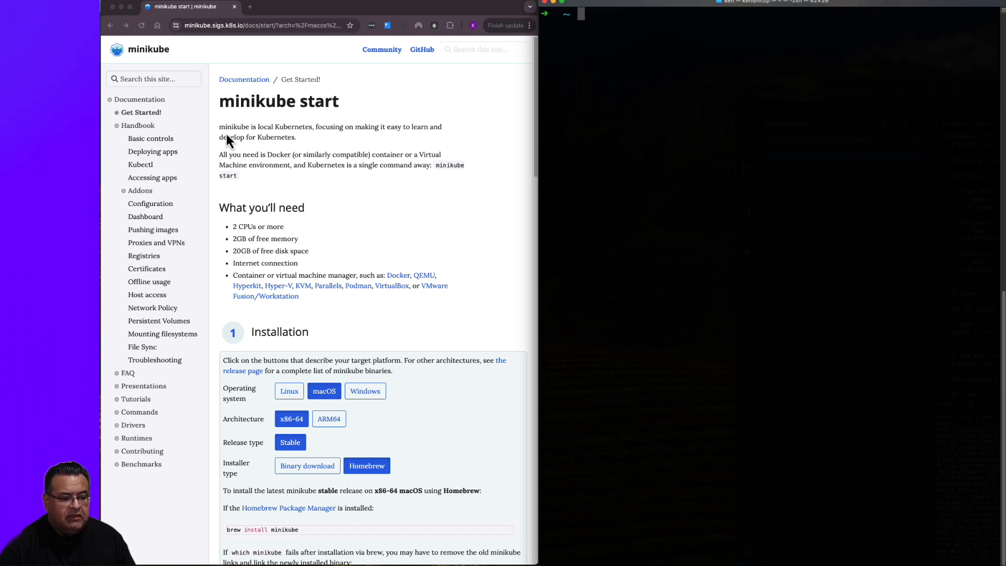
{"action": "mouse_move", "coordinate": [417, 416]}
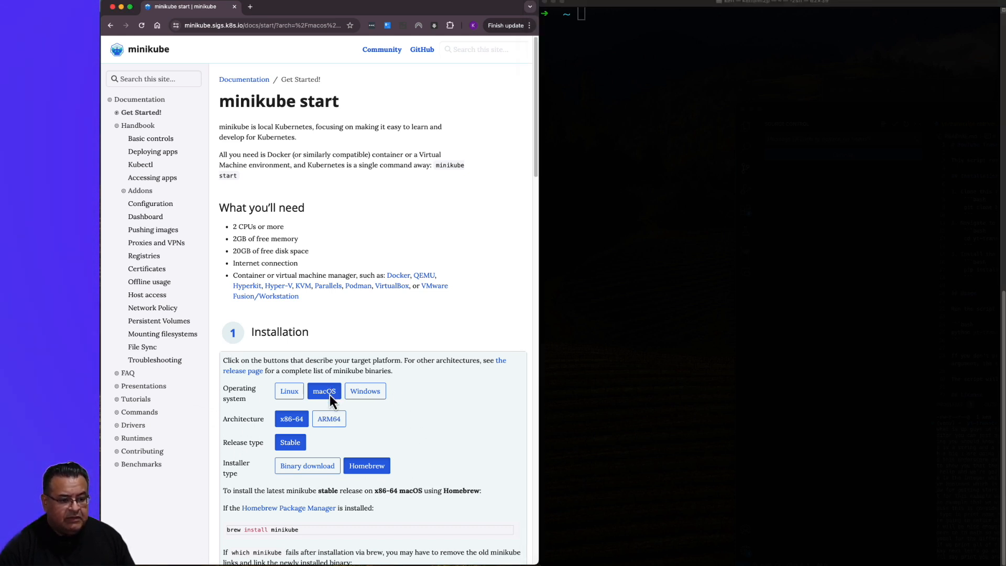
Select ARM64 architecture and Homebrew installer to show the brew install minikube command
{"action": "left_click", "coordinate": [328, 418]}
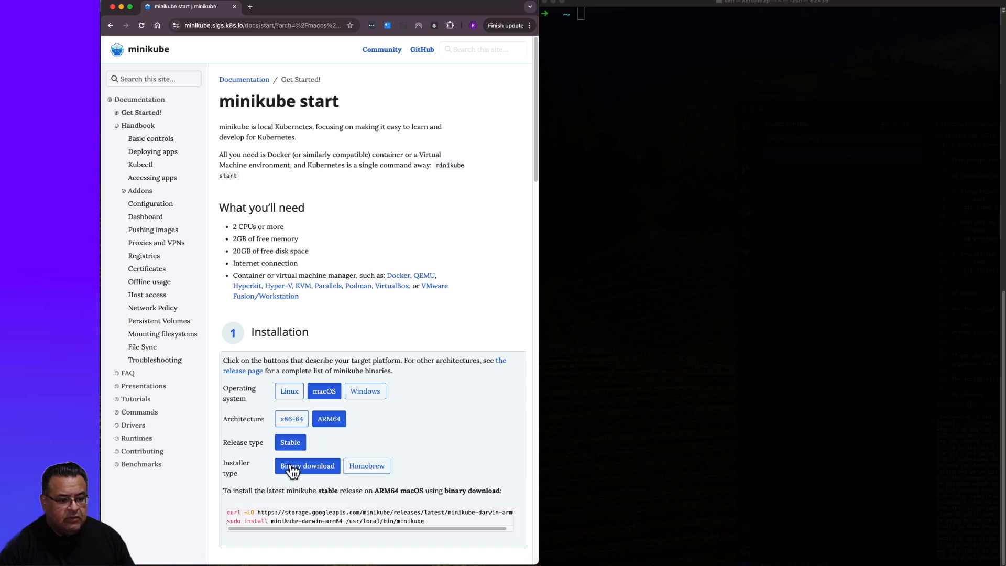
{"action": "left_click", "coordinate": [366, 466]}
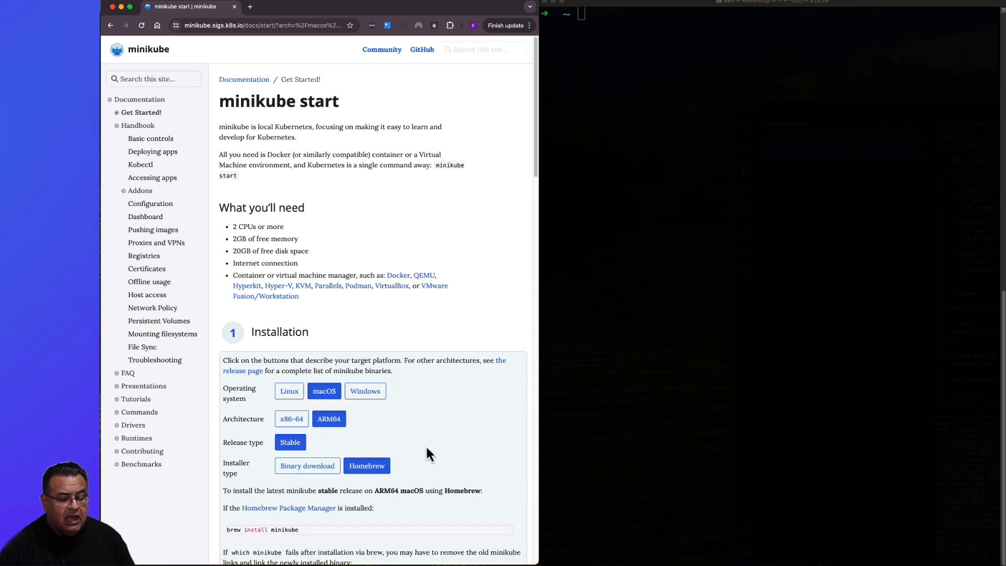
{"action": "scroll", "scroll_direction": "down", "scroll_amount": 3}
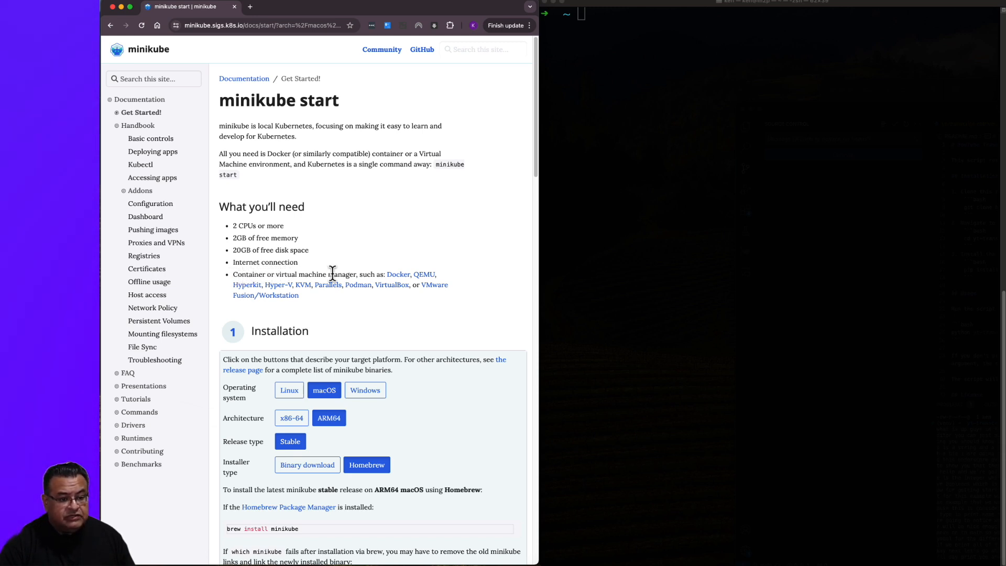
{"action": "mouse_move", "coordinate": [245, 289]}
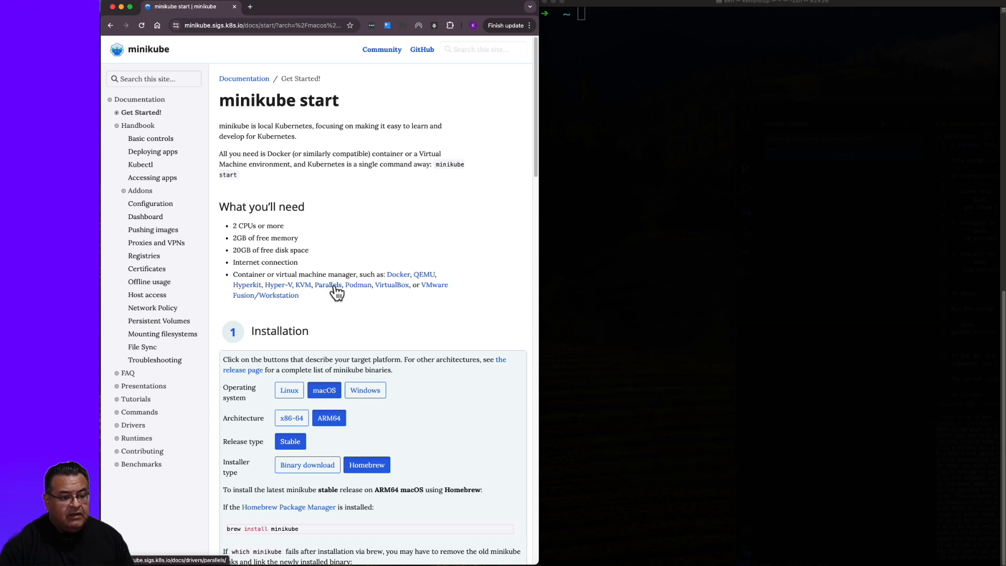
{"action": "mouse_move", "coordinate": [310, 299]}
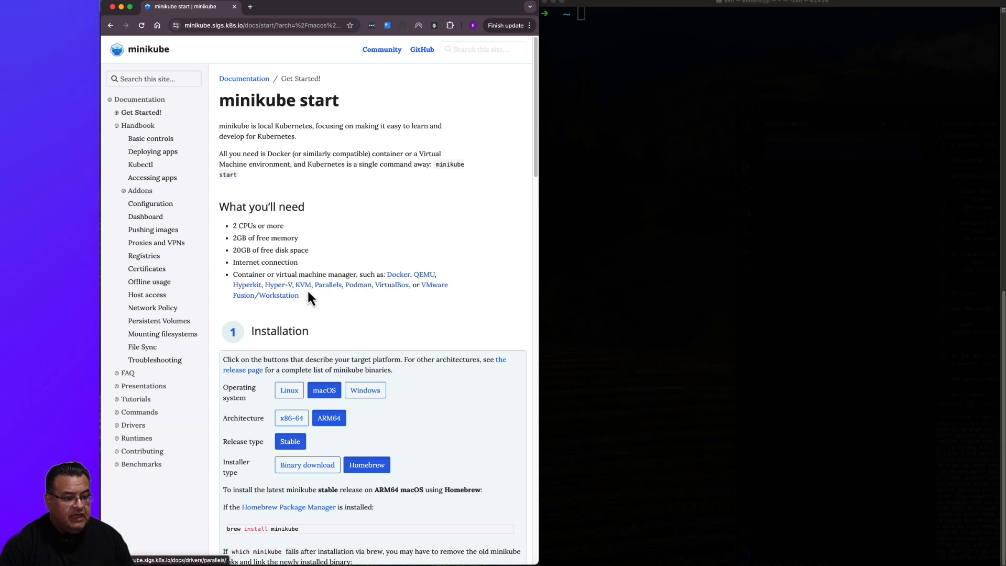
{"action": "mouse_move", "coordinate": [433, 204]}
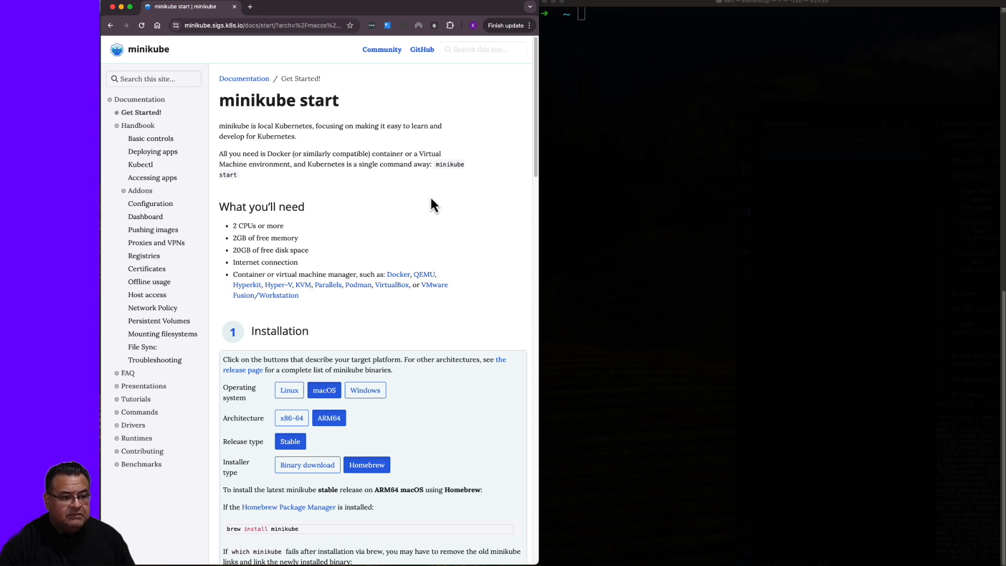
{"action": "mouse_move", "coordinate": [358, 285]}
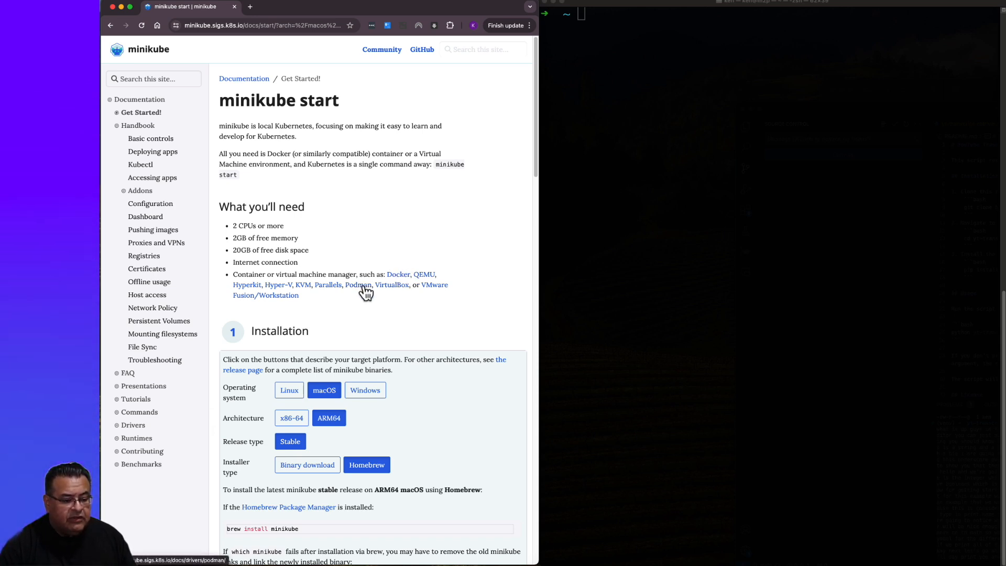
{"action": "mouse_move", "coordinate": [484, 302]}
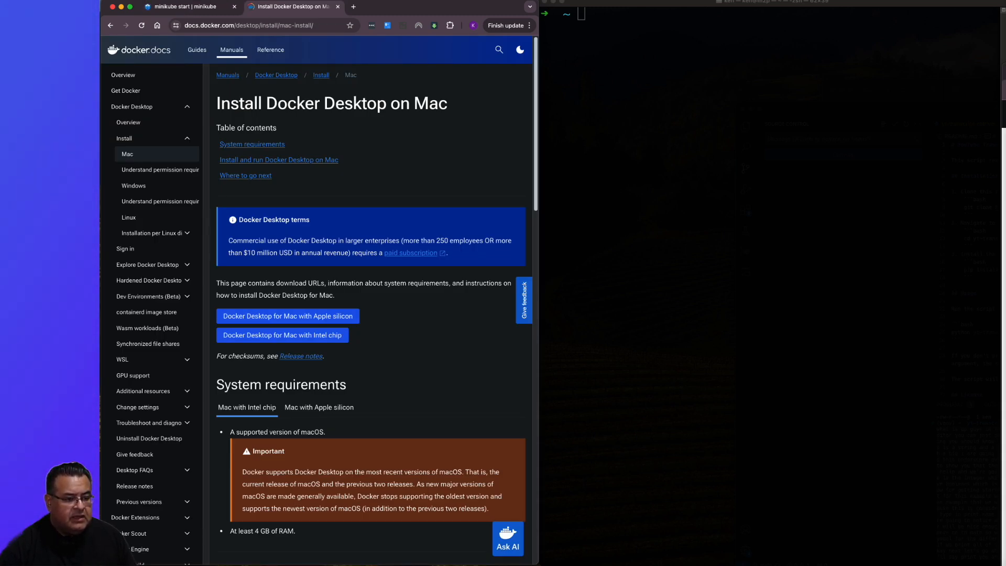
{"action": "mouse_move", "coordinate": [247, 317]}
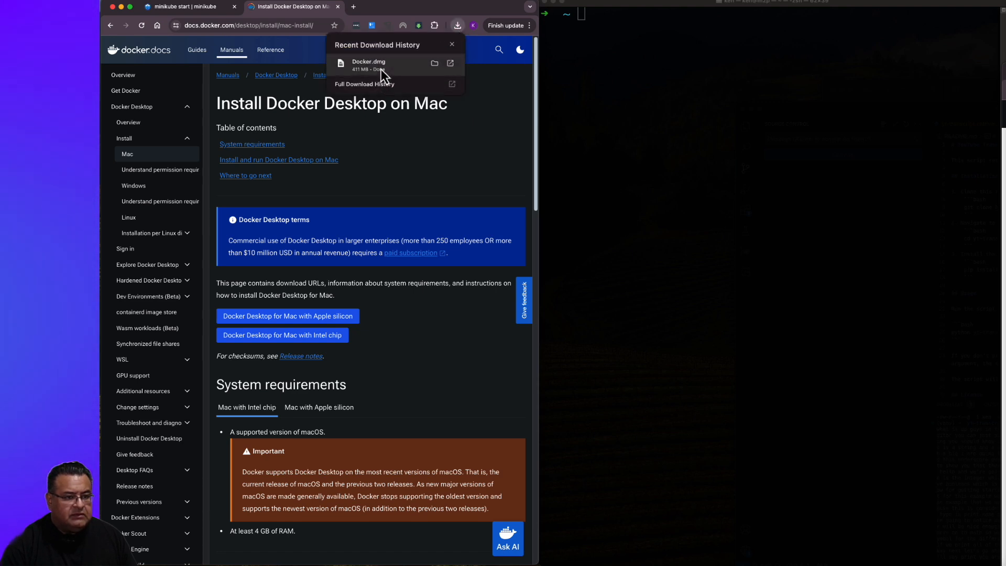
Install Docker from Docker.dmg into Applications, accept recommended settings, continue without signing in and skip the survey
{"action": "left_click", "coordinate": [368, 65]}
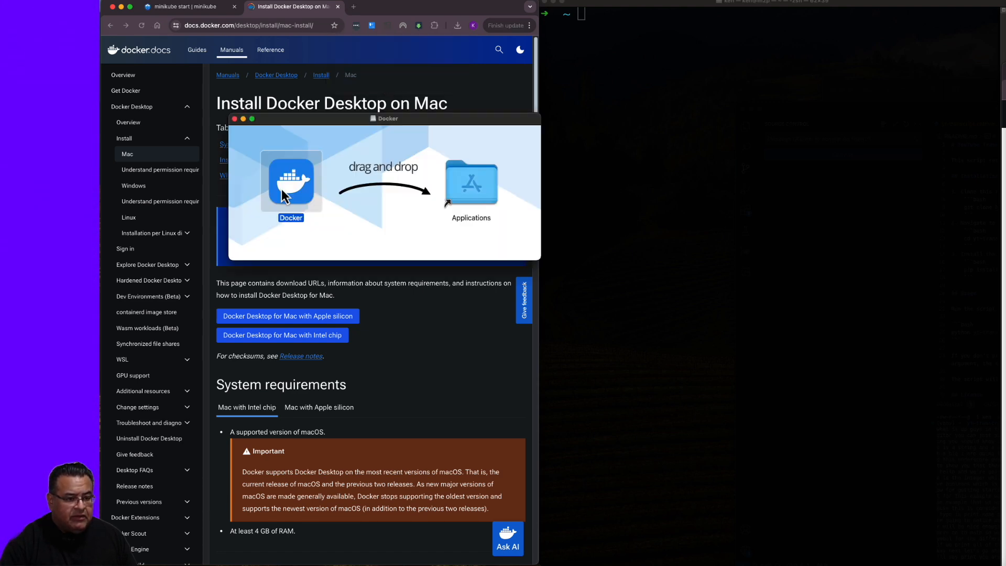
{"action": "left_click_drag", "start_coordinate": [291, 181], "coordinate": [450, 181]}
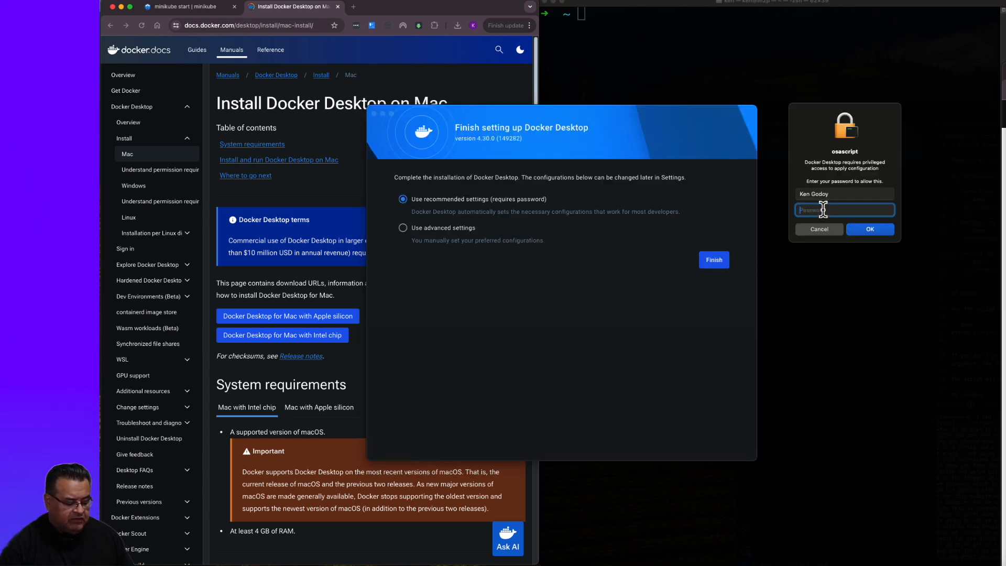
{"action": "left_click", "coordinate": [870, 229]}
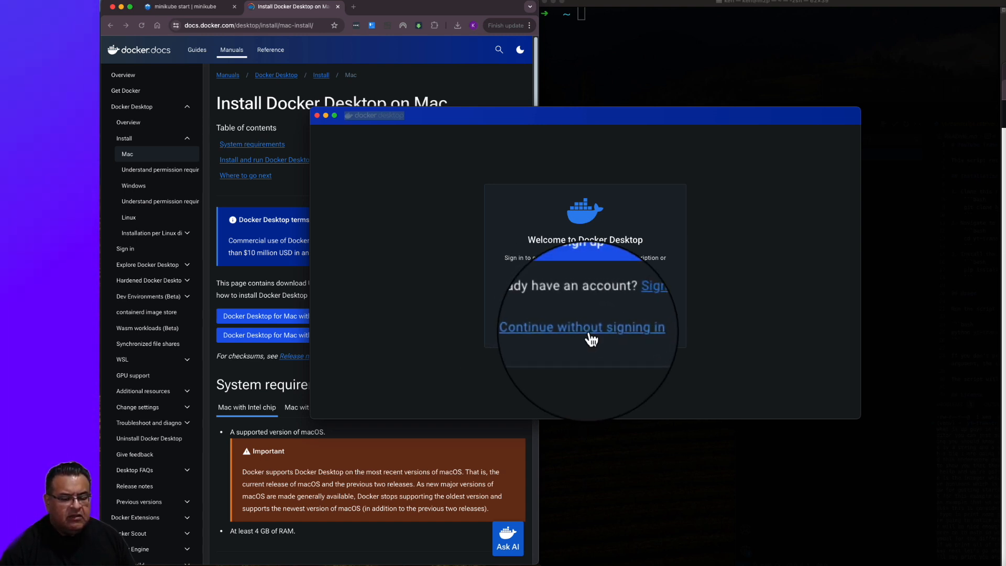
{"action": "left_click", "coordinate": [582, 327]}
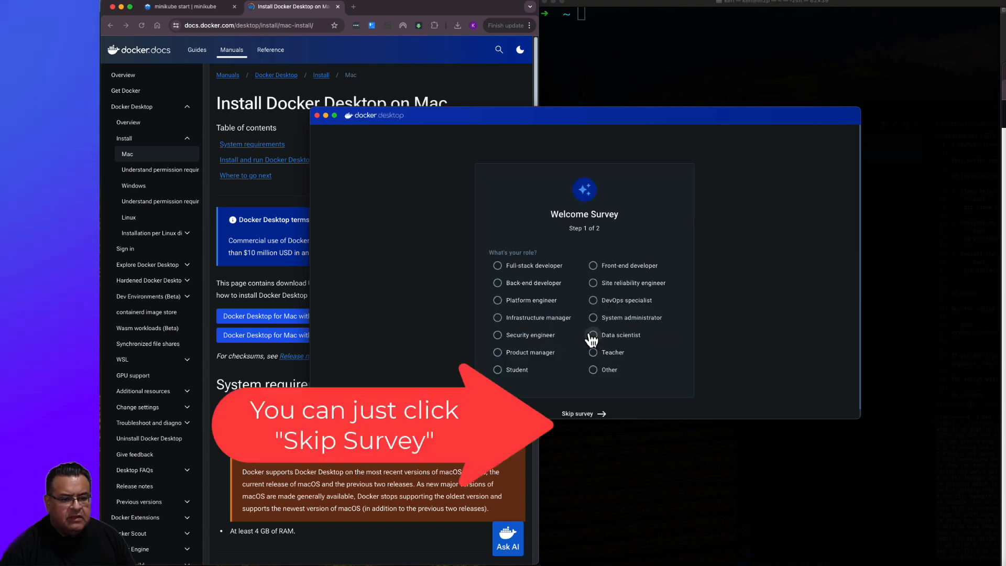
{"action": "mouse_move", "coordinate": [600, 391]}
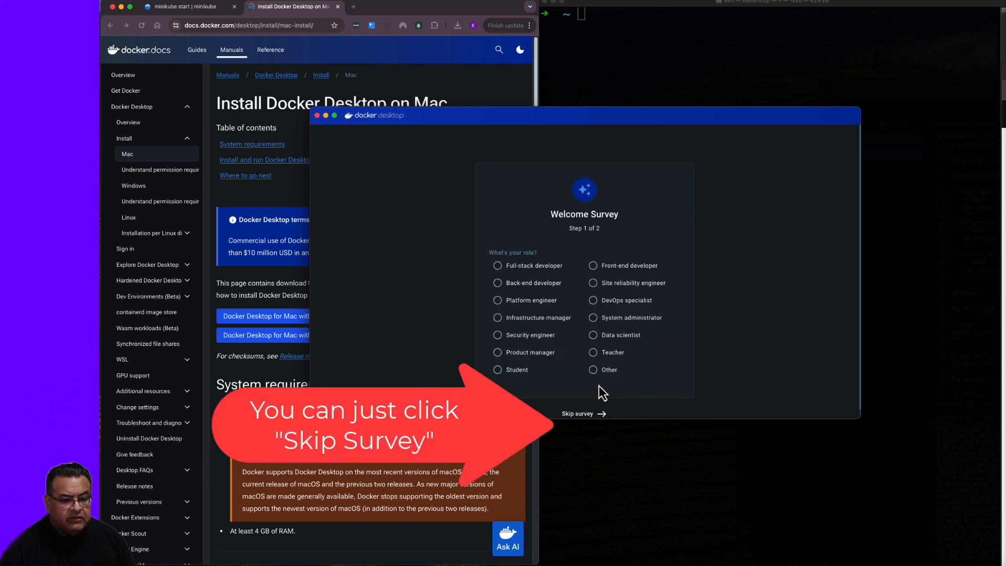
{"action": "left_click", "coordinate": [576, 413]}
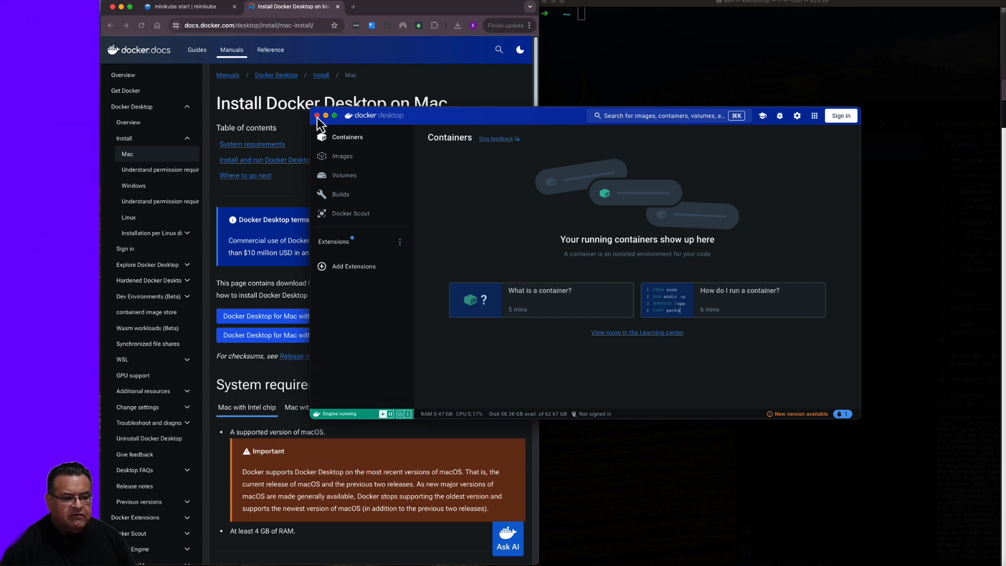
Close the Docker Desktop window to return to the minikube start page
{"action": "left_click", "coordinate": [316, 116]}
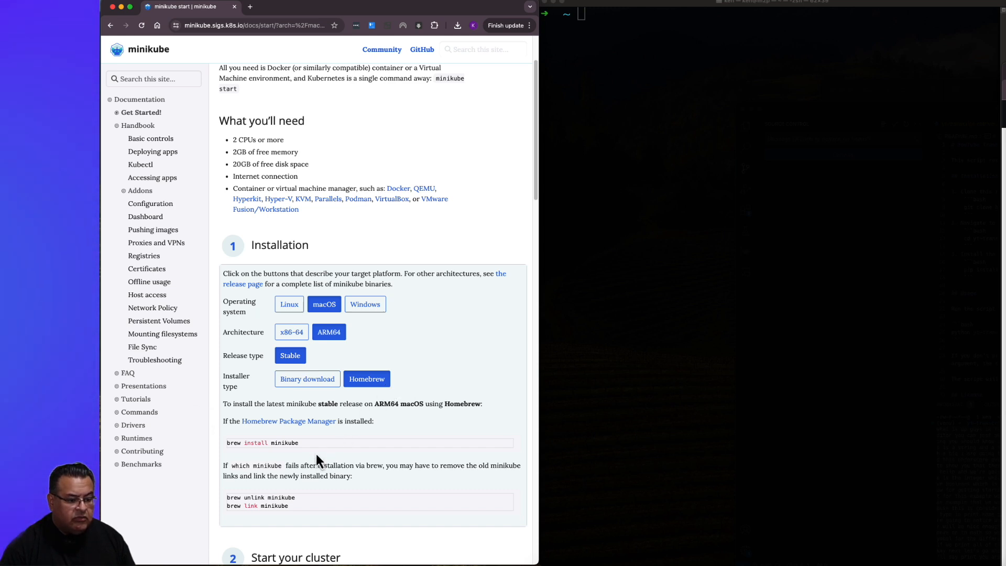
{"action": "mouse_move", "coordinate": [366, 456]}
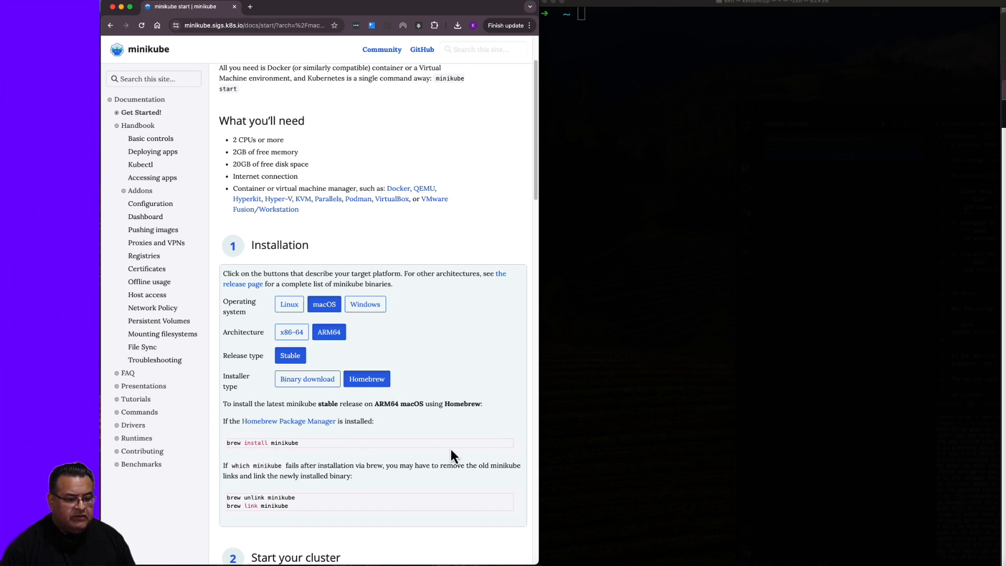
Run brew install minikube and scroll the guide down to the Start your cluster section
{"action": "left_click", "coordinate": [502, 442]}
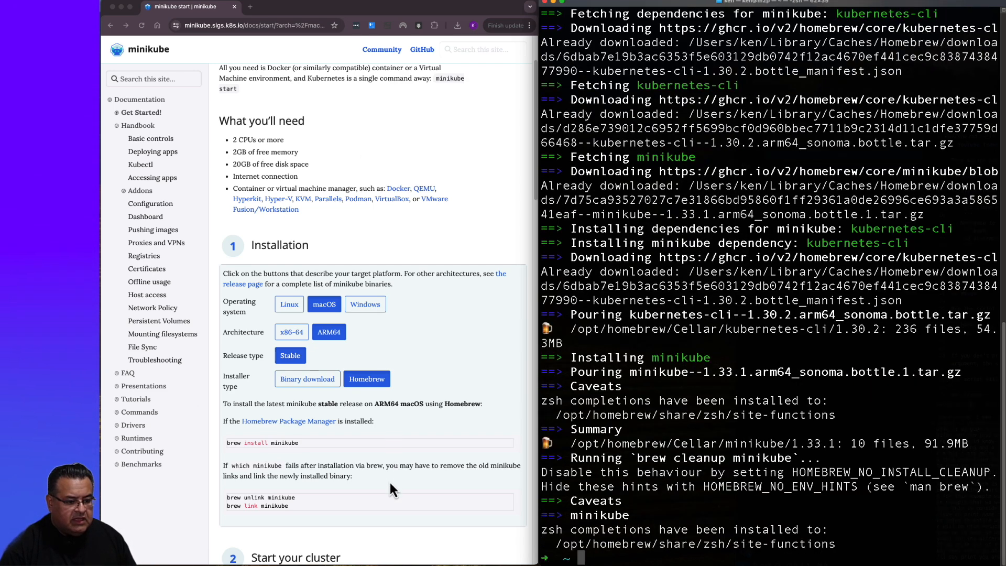
{"action": "scroll", "scroll_direction": "down", "scroll_amount": 3}
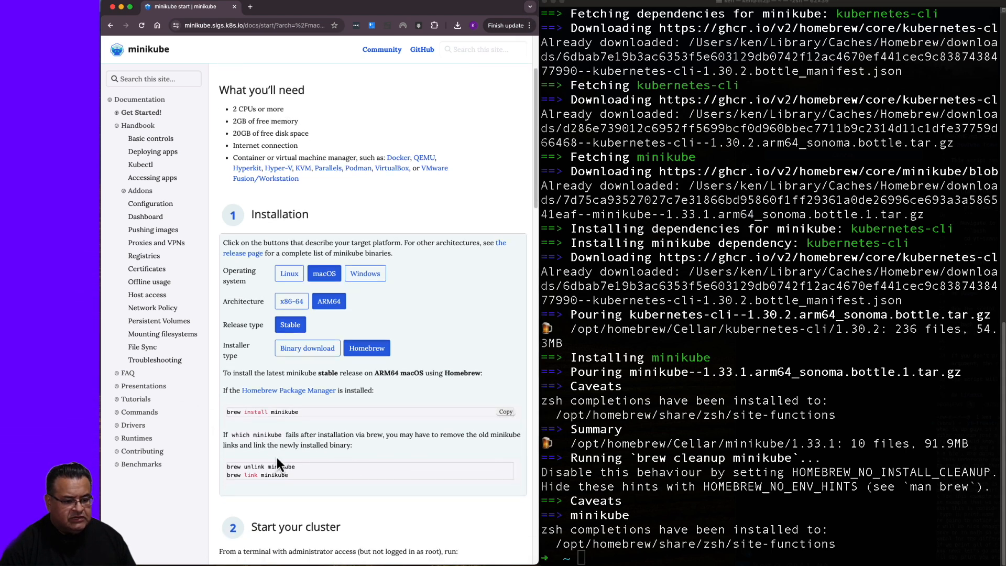
{"action": "scroll", "scroll_direction": "down", "scroll_amount": 3}
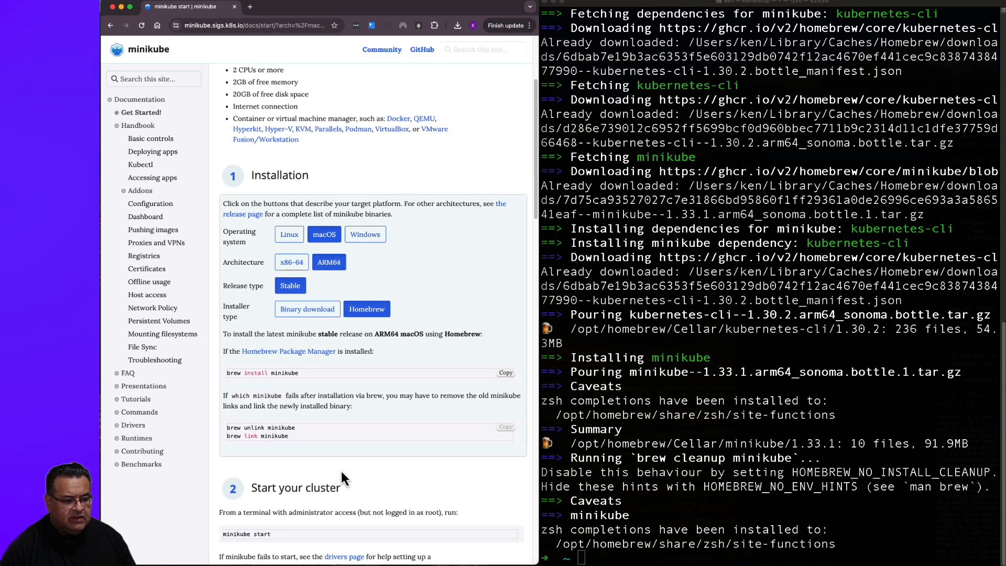
{"action": "scroll", "scroll_direction": "down", "scroll_amount": 3}
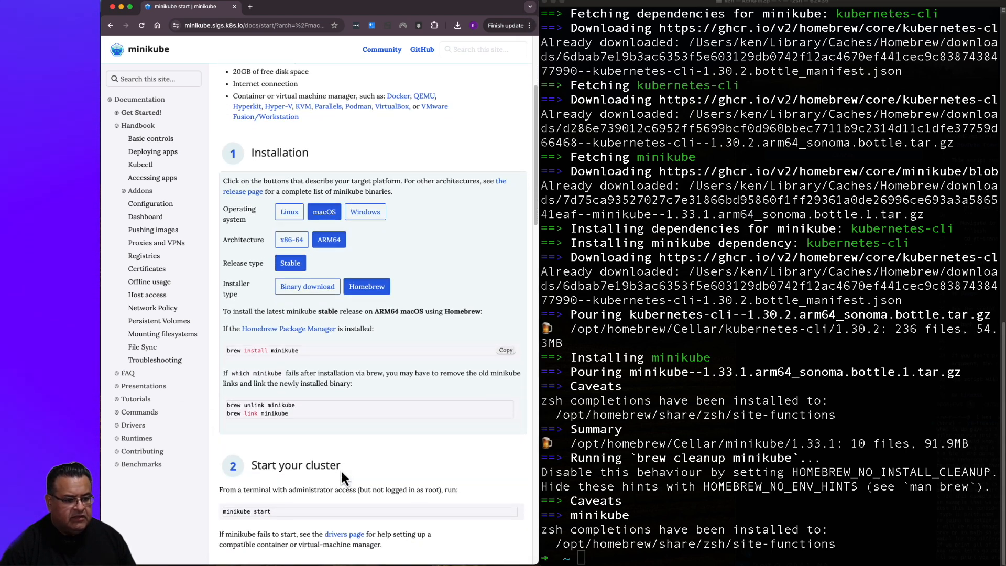
{"action": "scroll", "scroll_direction": "down", "scroll_amount": 3}
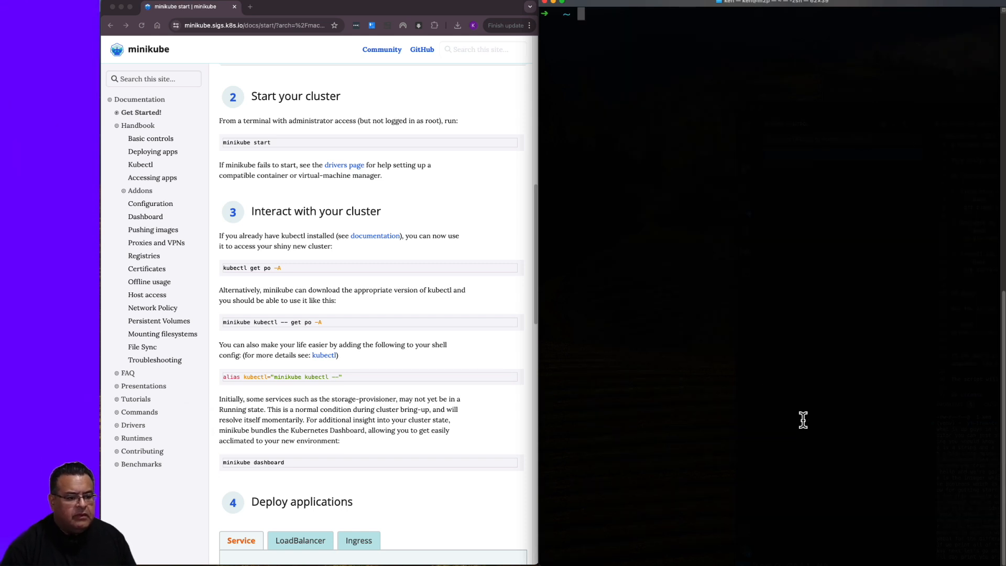
{"action": "mouse_move", "coordinate": [532, 372]}
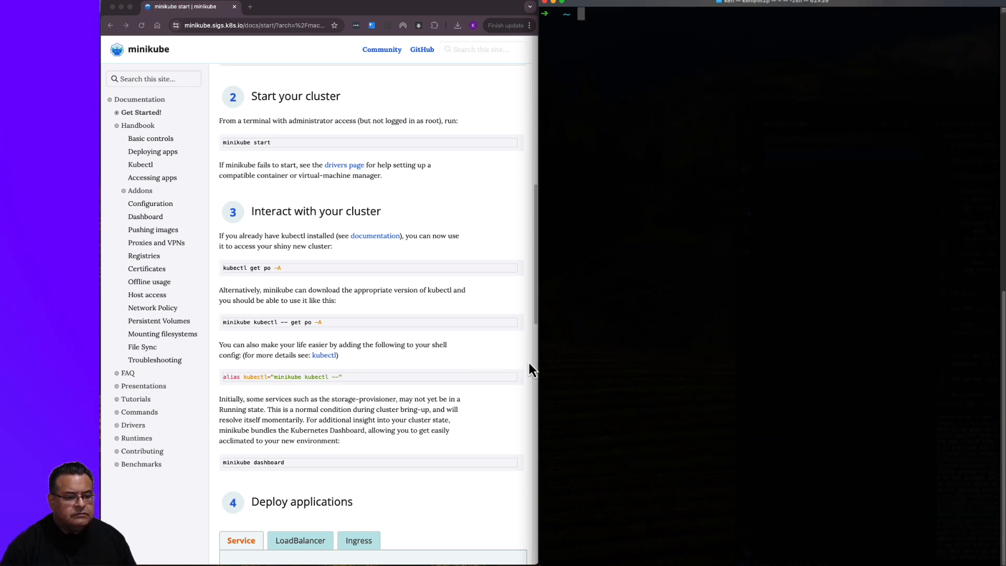
{"action": "mouse_move", "coordinate": [290, 233]}
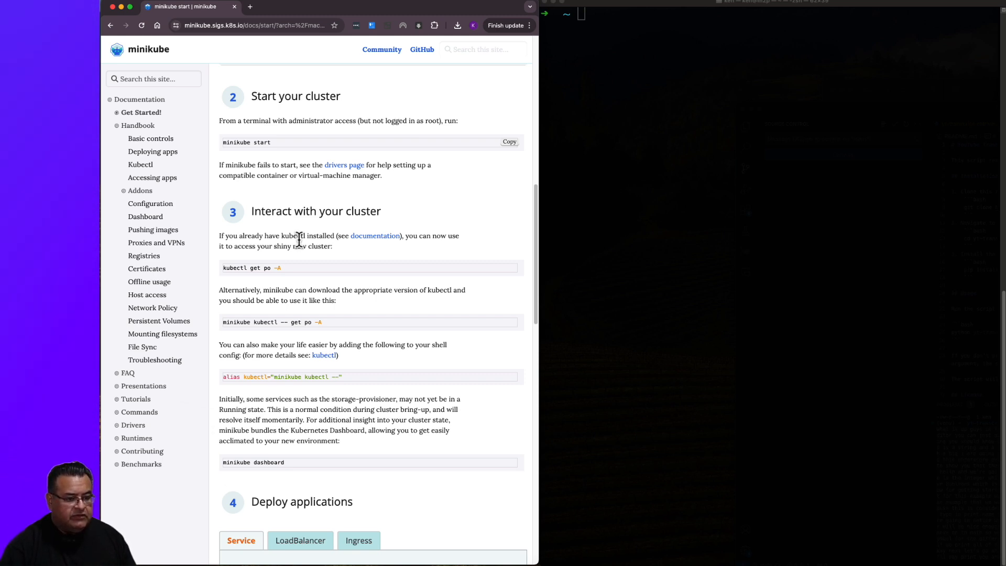
{"action": "mouse_move", "coordinate": [307, 249]}
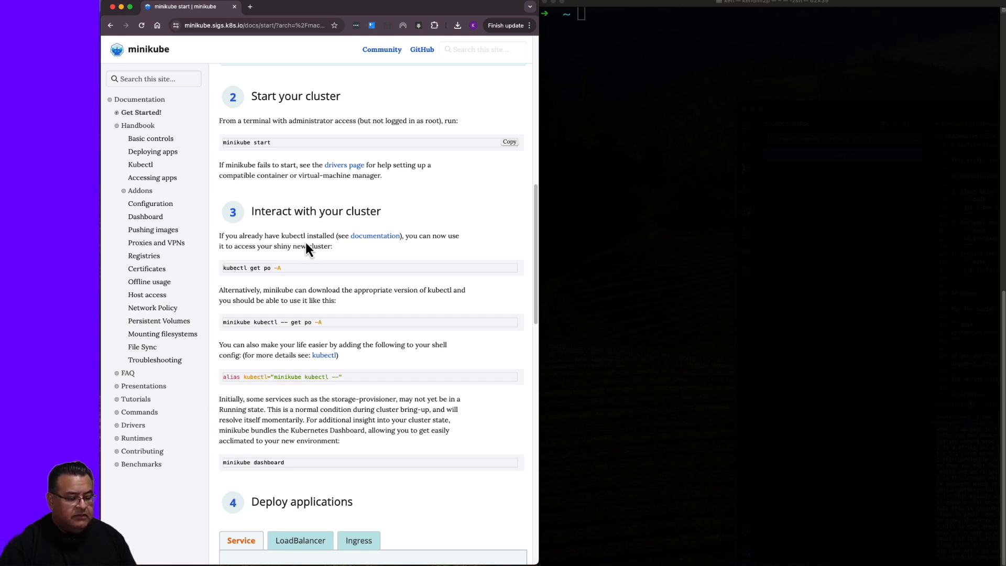
{"action": "mouse_move", "coordinate": [226, 248]}
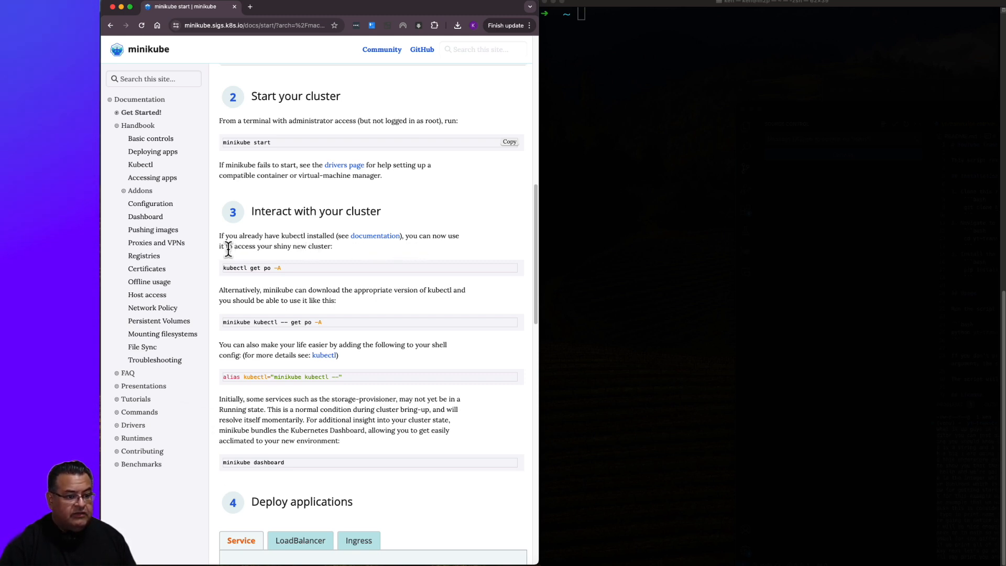
{"action": "mouse_move", "coordinate": [365, 277]}
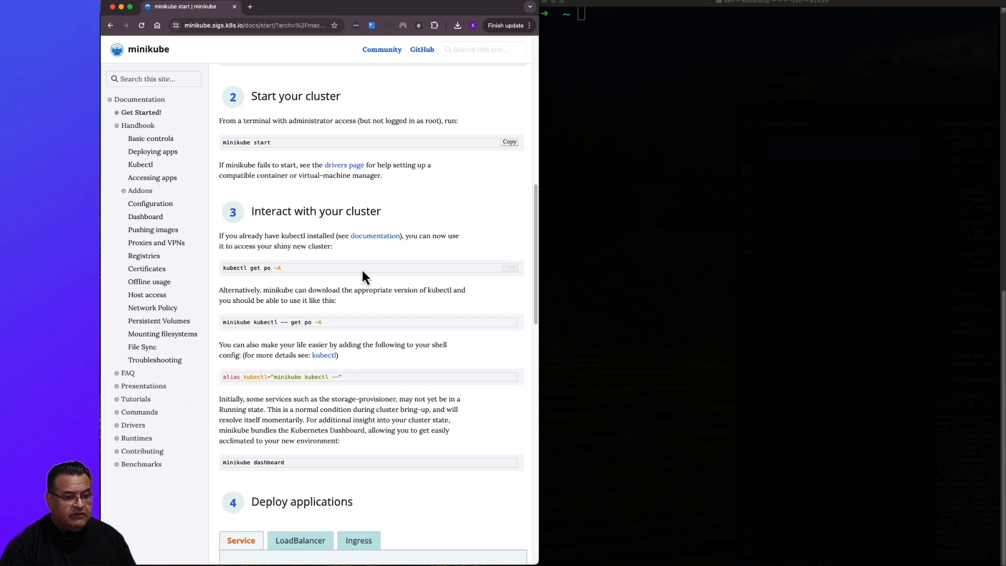
Run kubectl get po -A to list all kube-system pods, reaching Deploy applications in the guide
{"action": "left_click", "coordinate": [510, 267]}
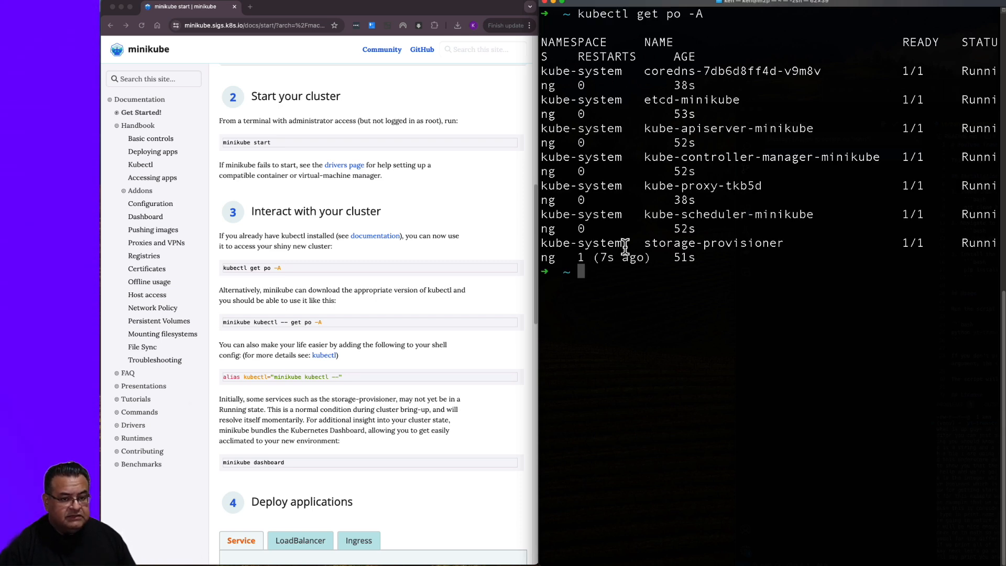
{"action": "scroll", "scroll_direction": "down", "scroll_amount": 3}
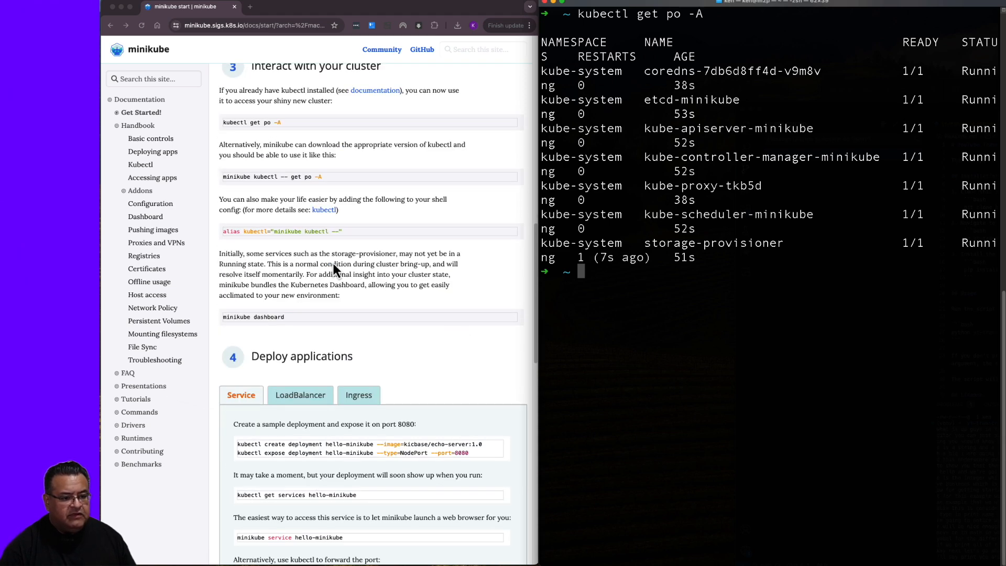
{"action": "mouse_move", "coordinate": [318, 270]}
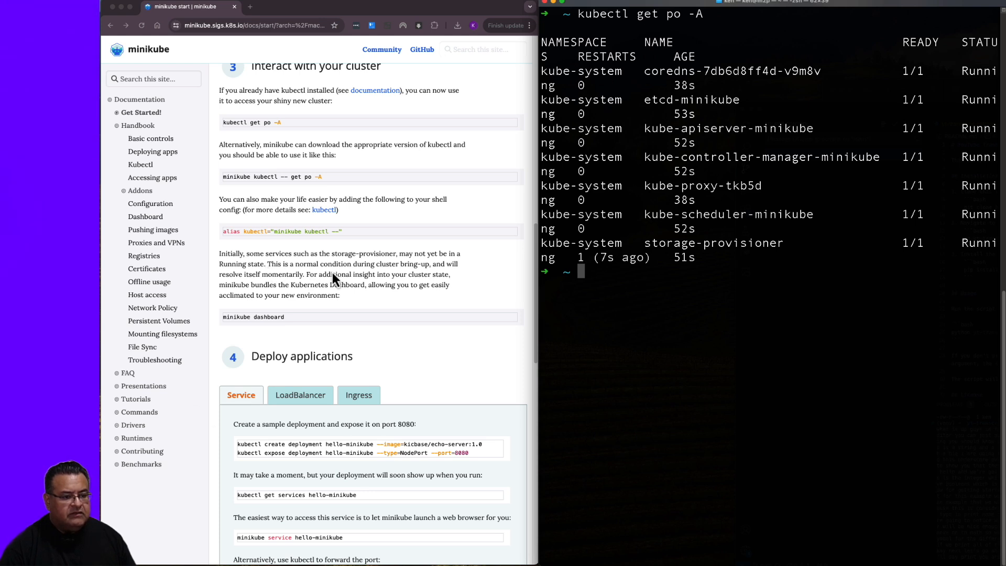
{"action": "mouse_move", "coordinate": [363, 279]}
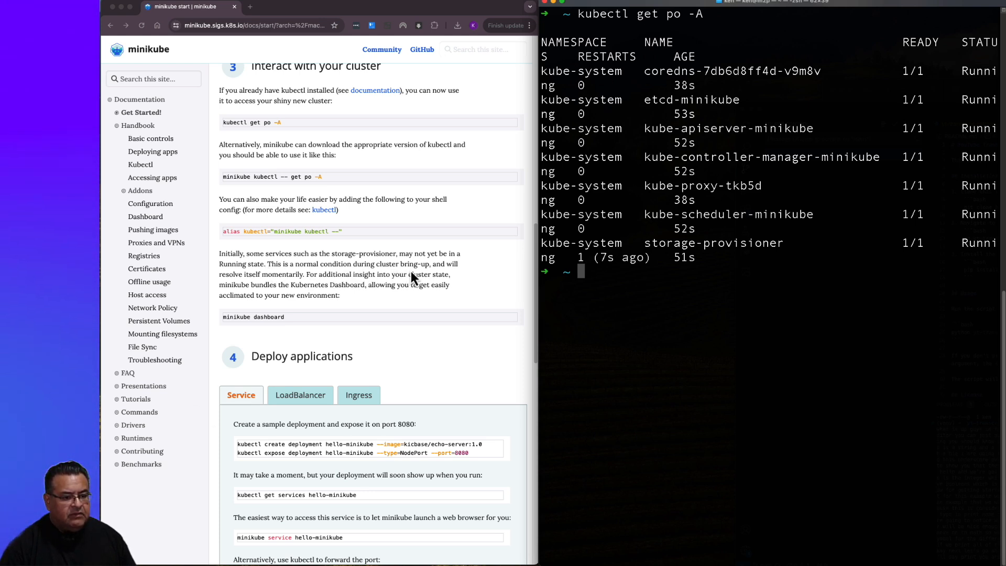
{"action": "mouse_move", "coordinate": [380, 296]}
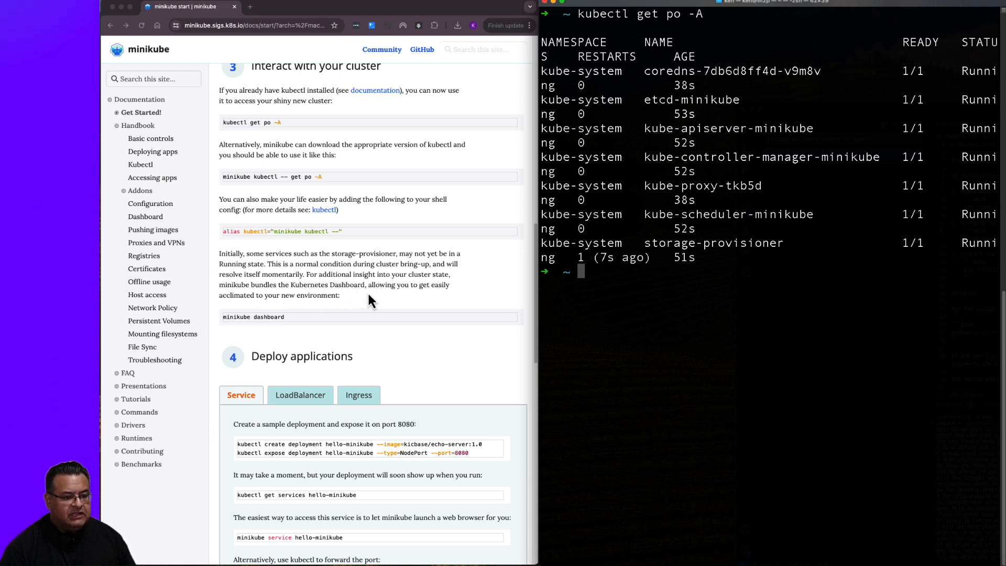
{"action": "mouse_move", "coordinate": [285, 308]}
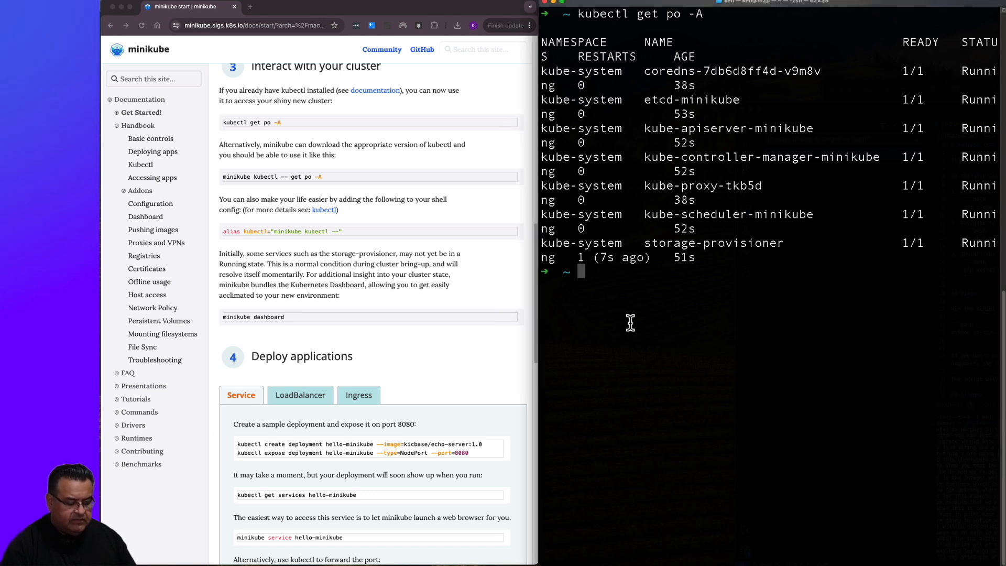
Launch minikube dashboard and browse Custom Resource Definitions and the Settings page
{"action": "type", "text": "minikube dashboard"}
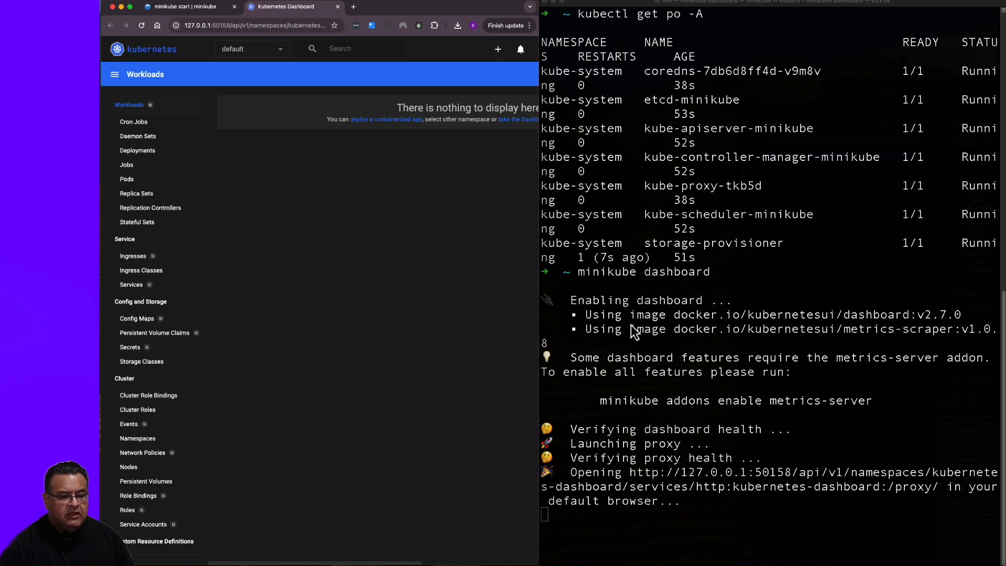
{"action": "mouse_move", "coordinate": [285, 154]}
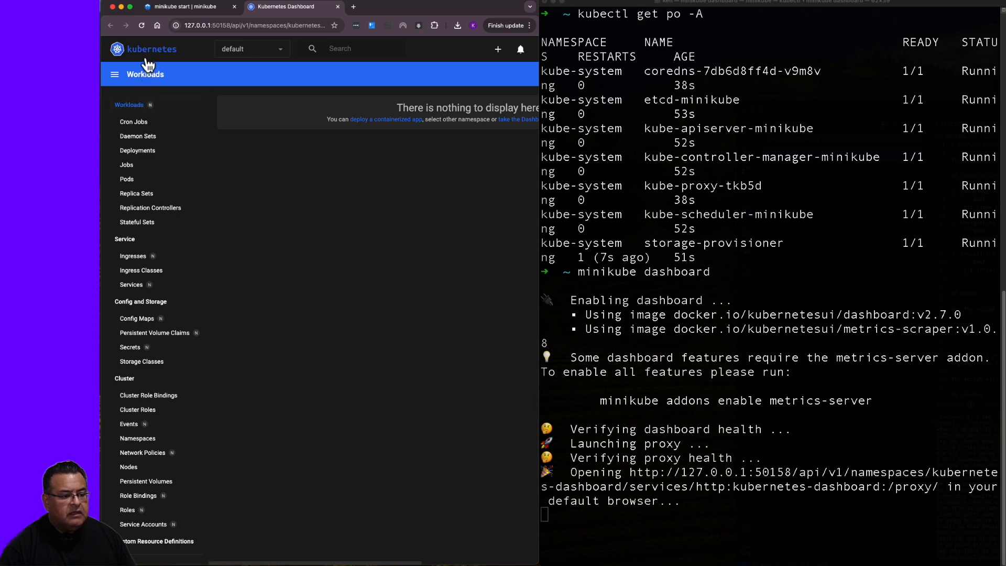
{"action": "mouse_move", "coordinate": [148, 136]}
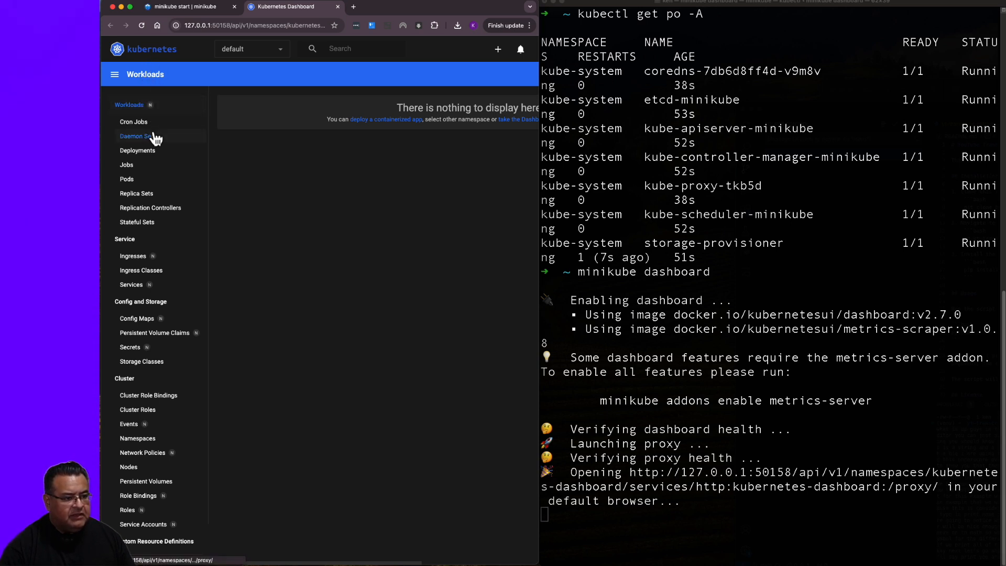
{"action": "mouse_move", "coordinate": [133, 121]}
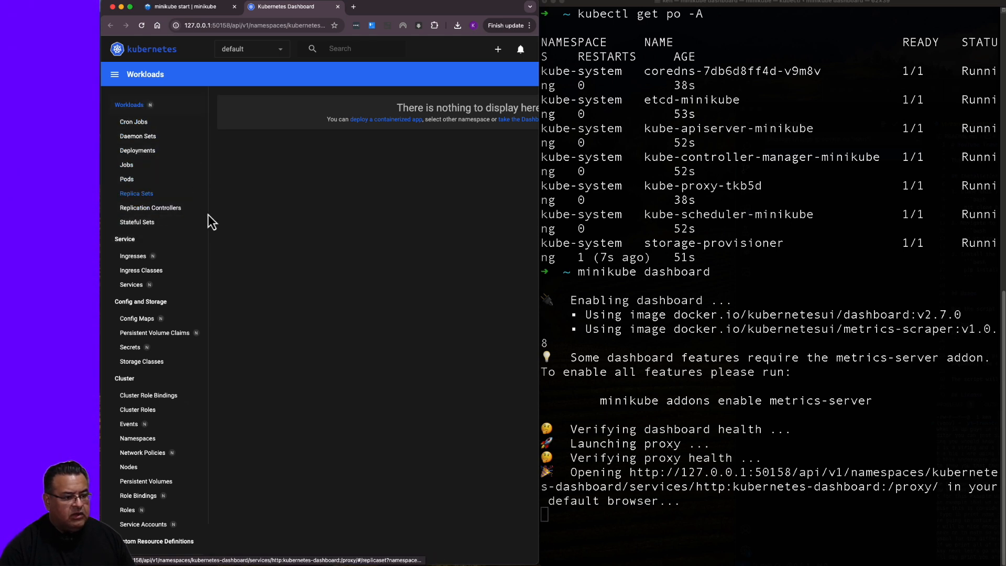
{"action": "left_click", "coordinate": [124, 239]}
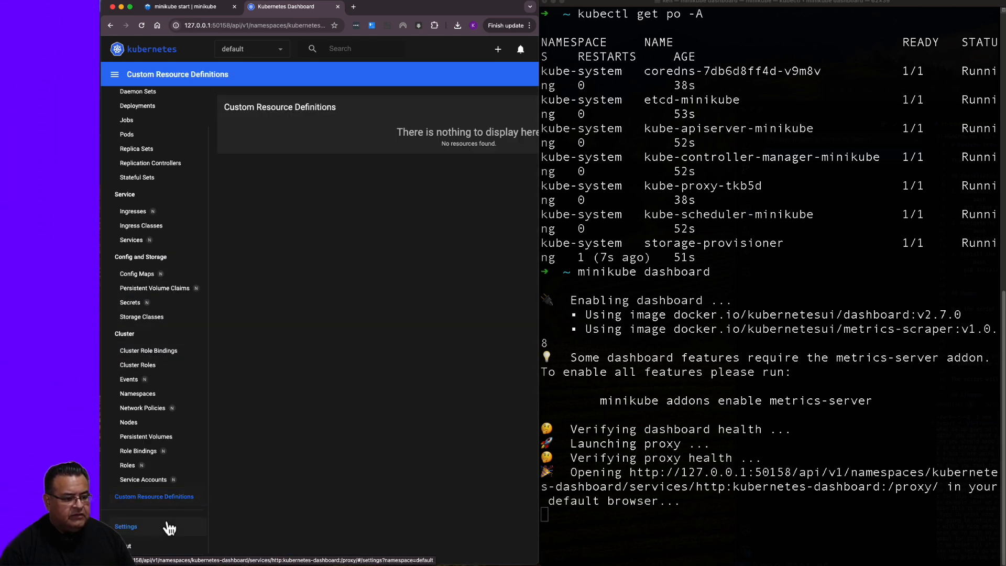
{"action": "left_click", "coordinate": [126, 526]}
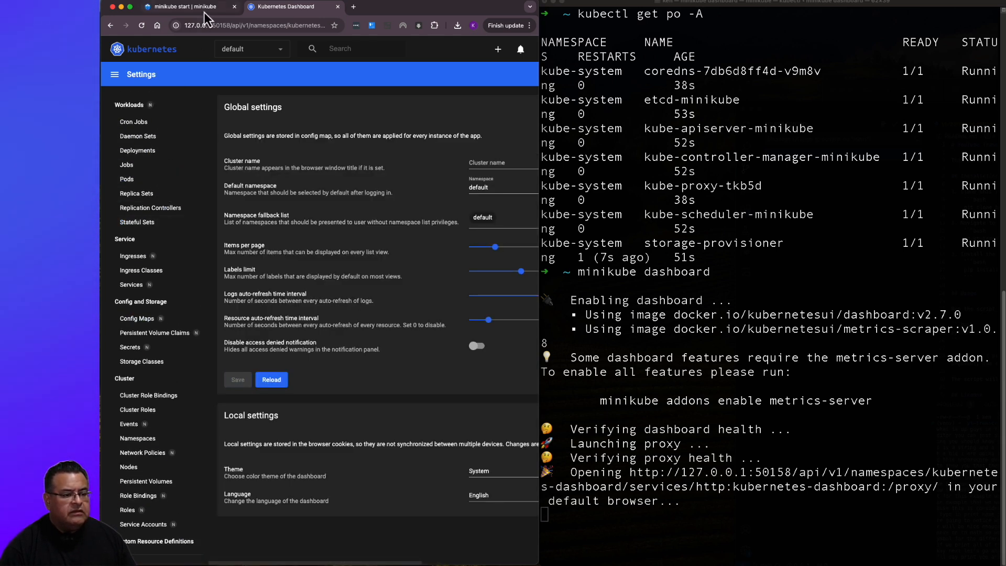
Return to the docs' Deploy applications section and stop the dashboard process with Ctrl+C
{"action": "left_click", "coordinate": [189, 6]}
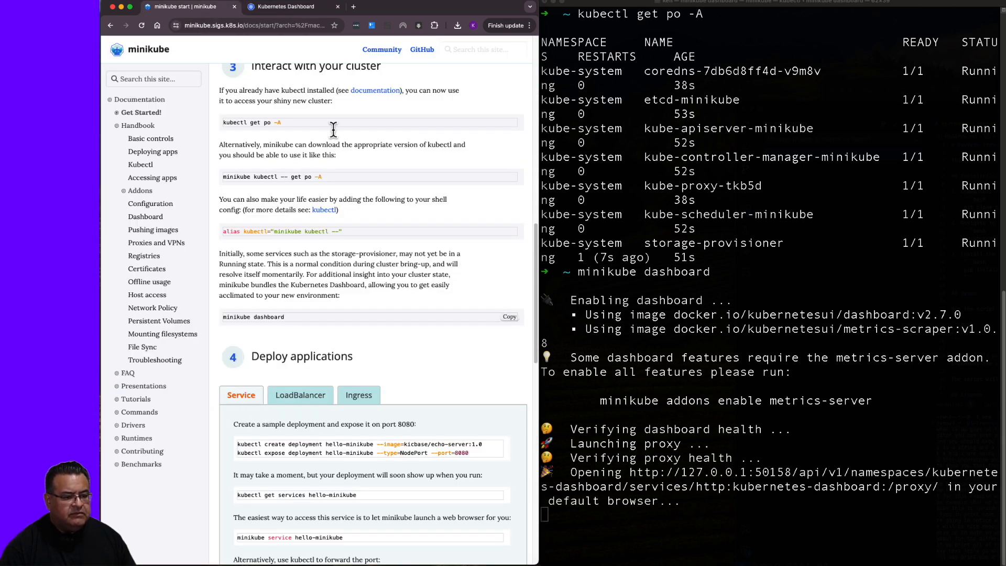
{"action": "scroll", "scroll_direction": "down", "scroll_amount": 3}
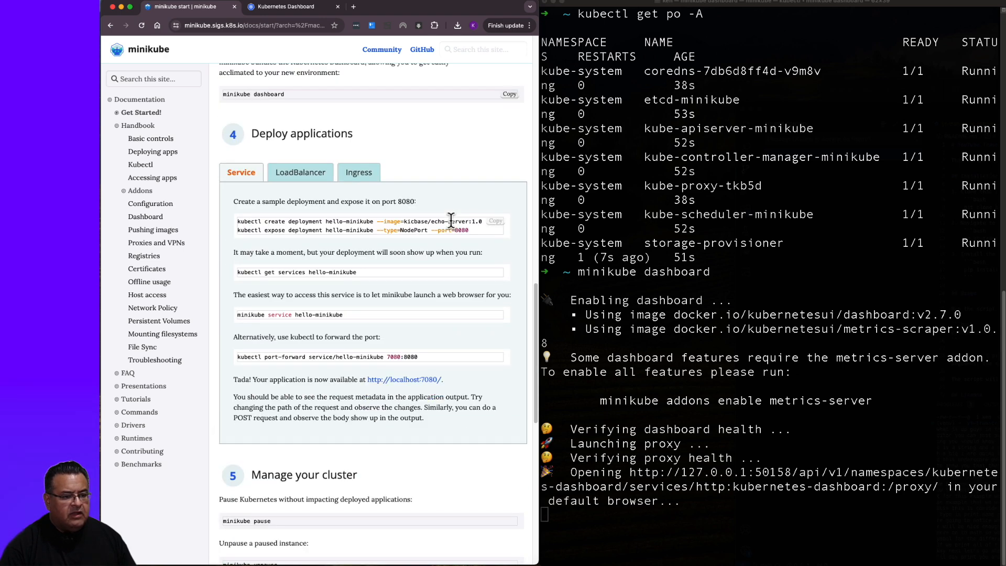
{"action": "scroll", "scroll_direction": "down", "scroll_amount": 3}
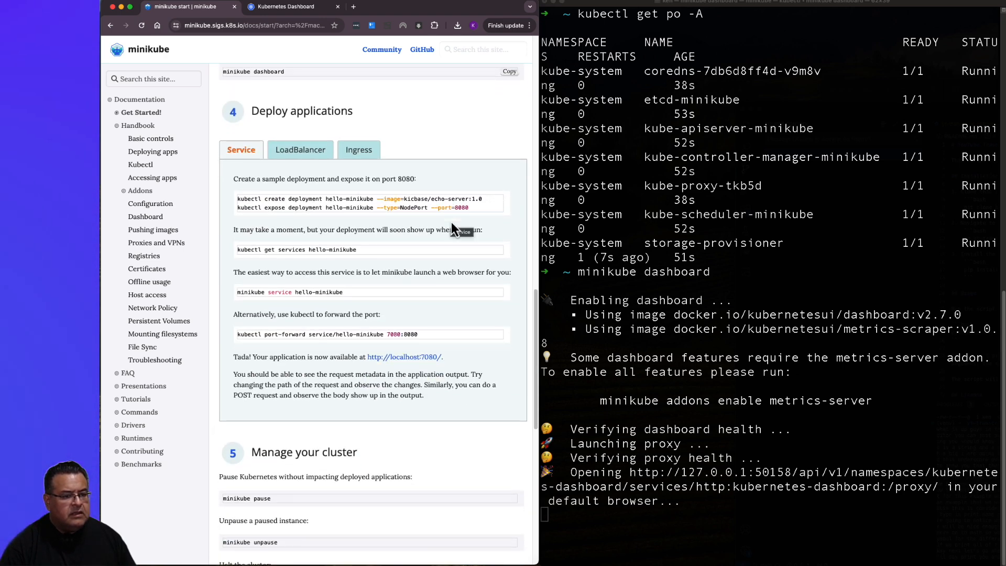
{"action": "scroll", "scroll_direction": "down", "scroll_amount": 3}
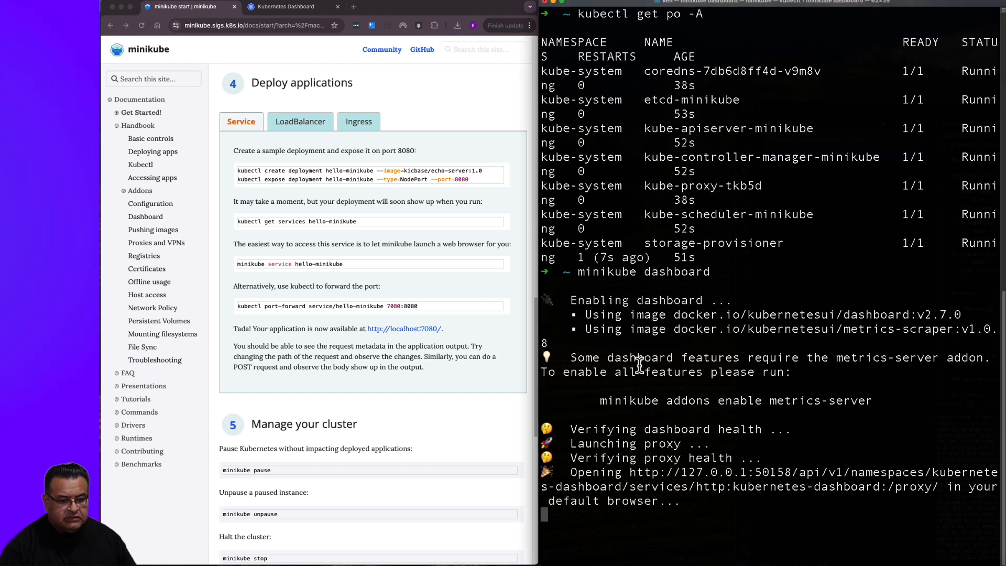
{"action": "key", "text": "ctrl+c"}
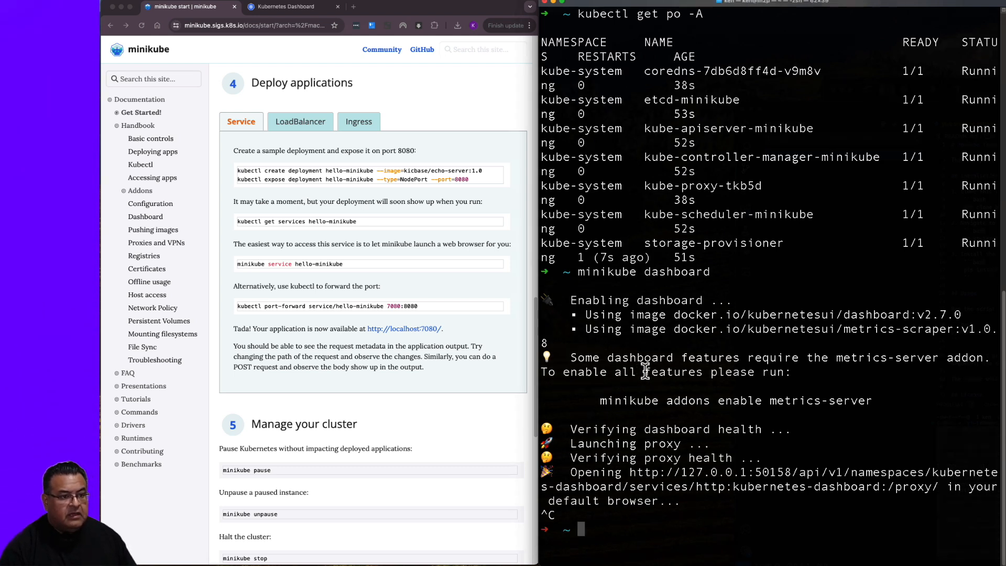
Deploy hello-minikube, expose it as a NodePort on port 8080 and list its service
{"action": "left_click", "coordinate": [284, 6]}
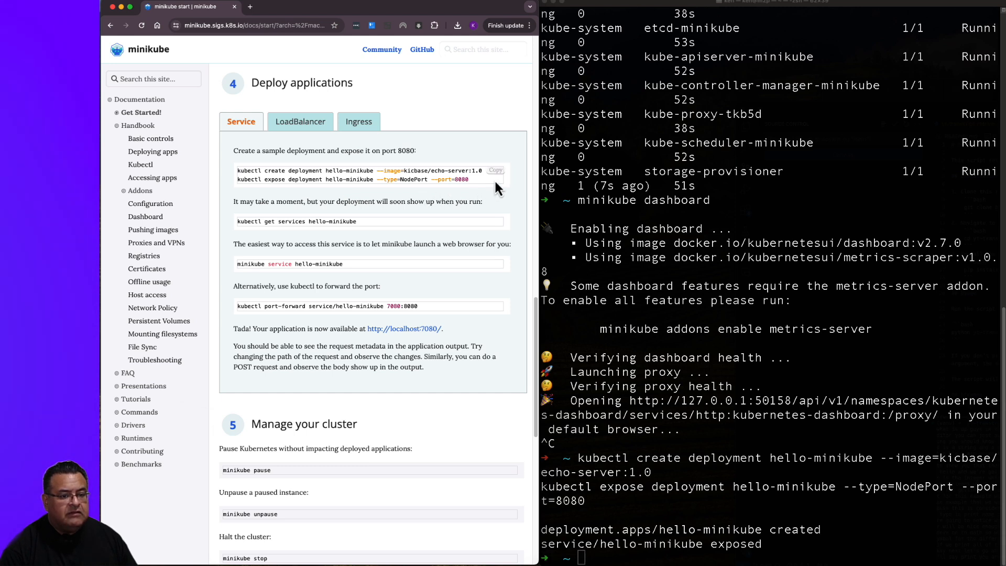
{"action": "mouse_move", "coordinate": [273, 216]}
{"action": "type", "text": "kubectl get services hello-minikube"}
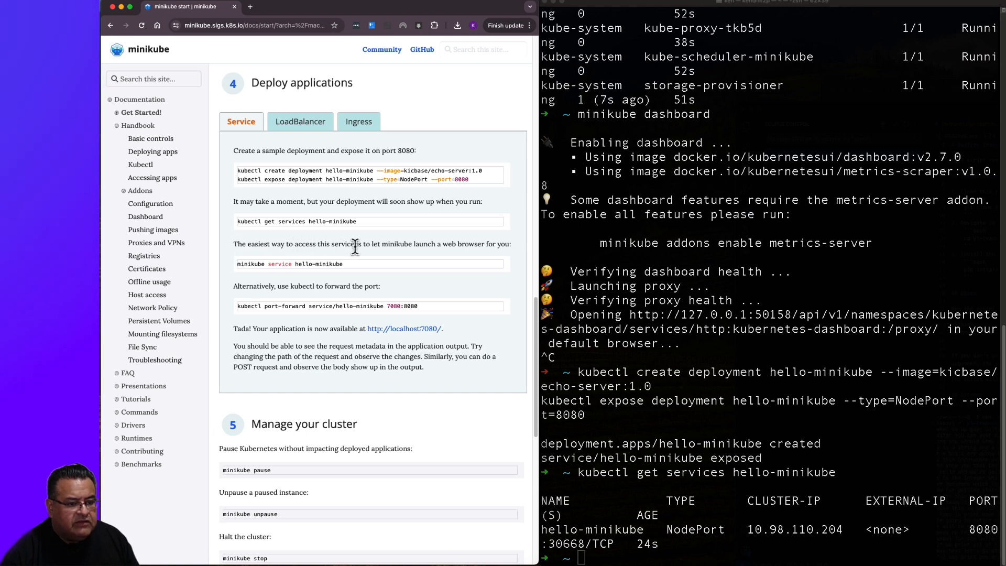
{"action": "mouse_move", "coordinate": [429, 244]}
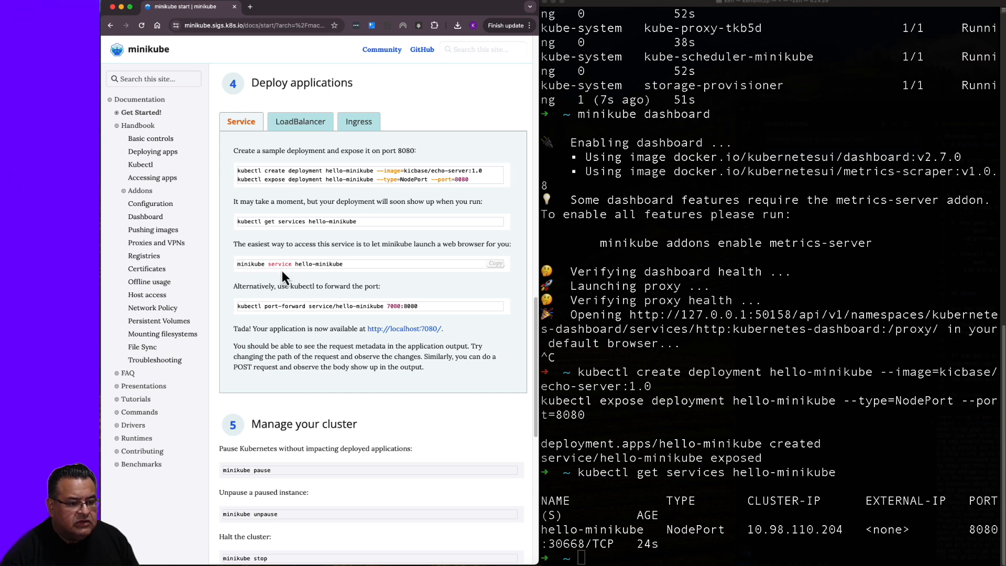
{"action": "mouse_move", "coordinate": [496, 264]}
{"action": "type", "text": "minikube service hello-minikube"}
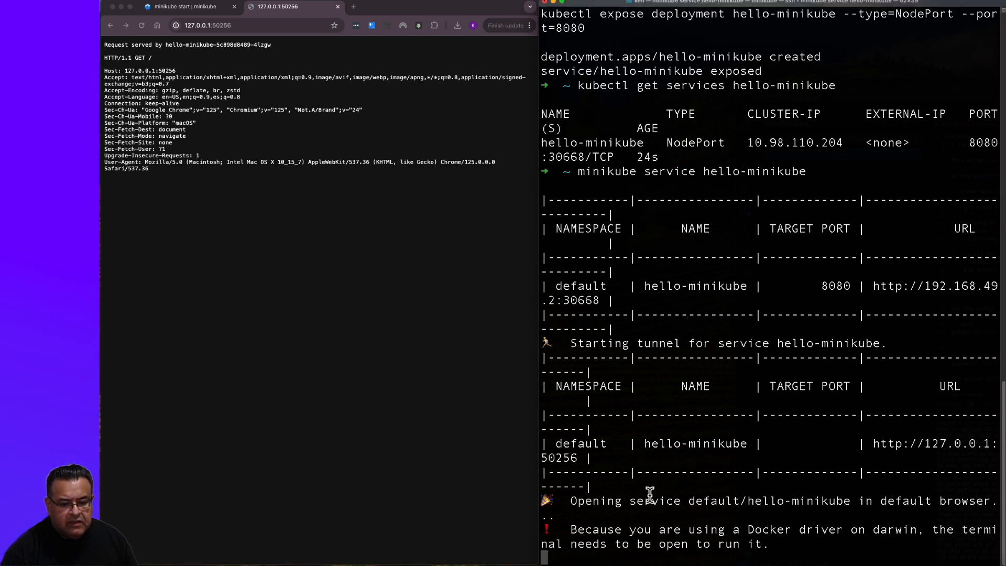
{"action": "mouse_move", "coordinate": [807, 504]}
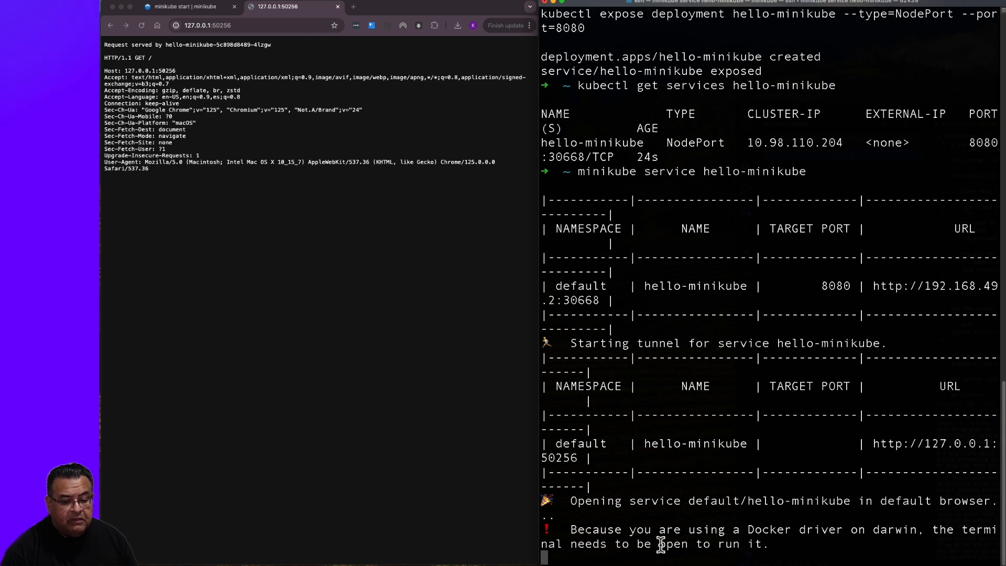
{"action": "mouse_move", "coordinate": [260, 269]}
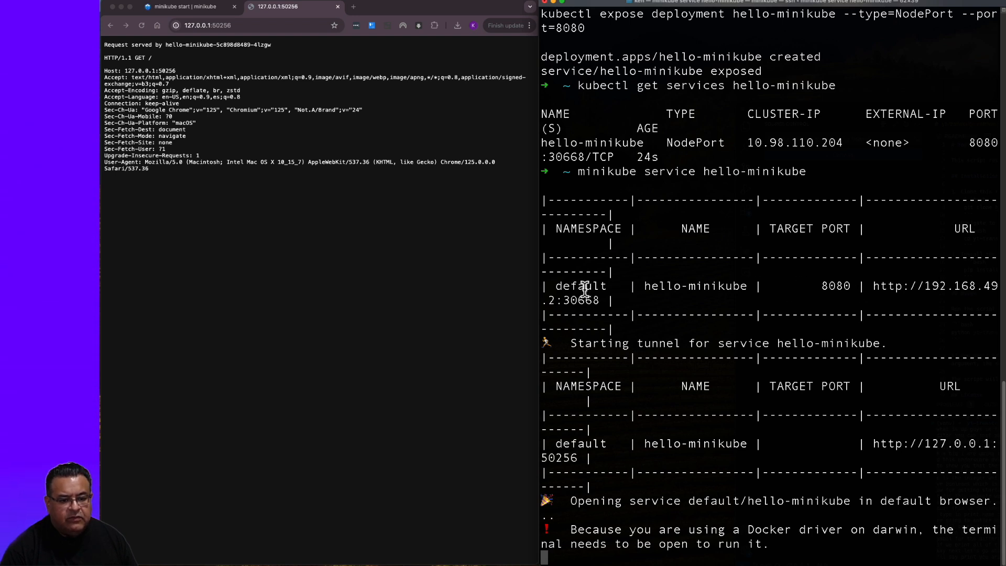
{"action": "mouse_move", "coordinate": [589, 339]}
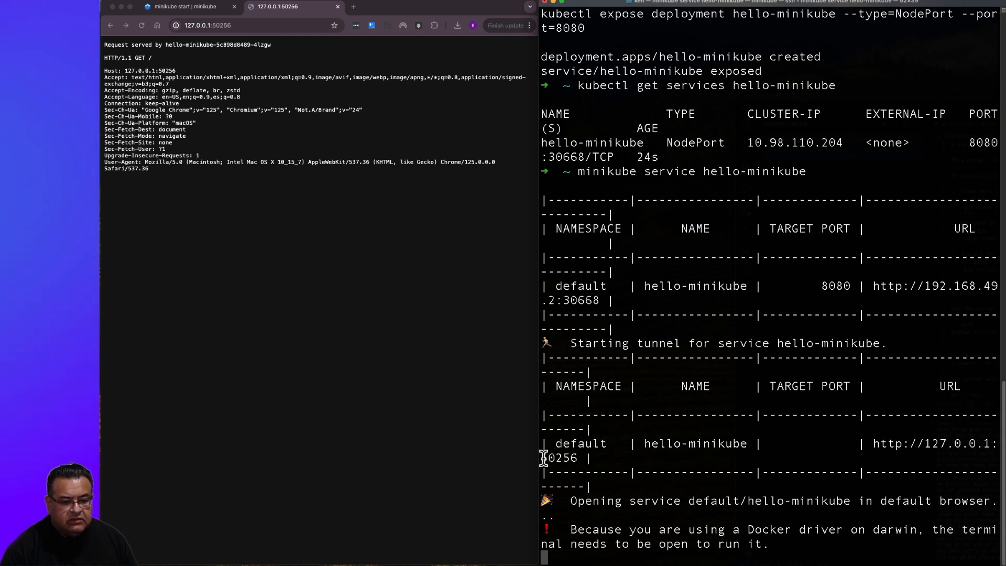
Serve hello-minikube through minikube service, noting tunnel port 50256, then stop the tunnel
{"action": "double_click", "coordinate": [559, 458]}
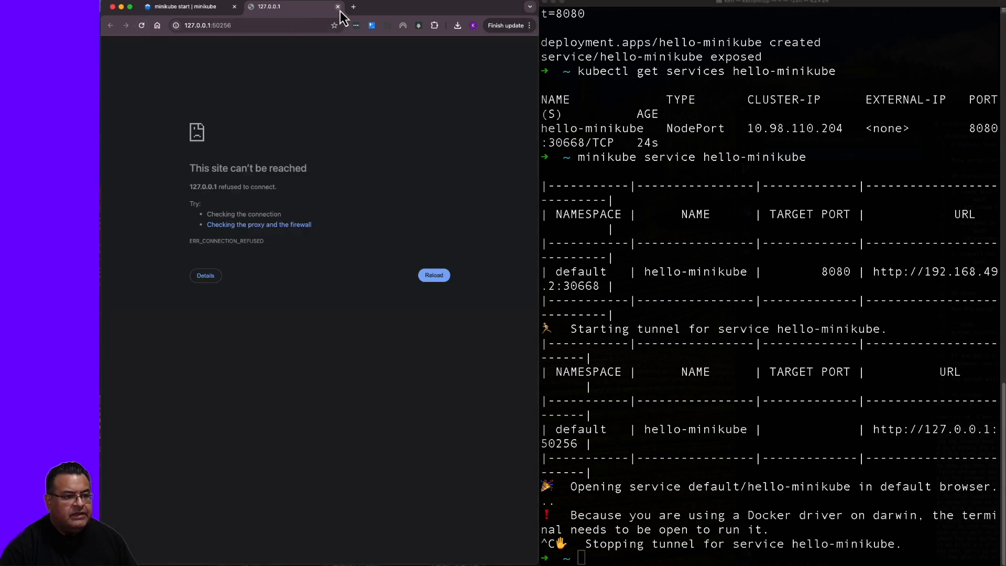
Close the unreachable 127.0.0.1 tab and scroll to the Manage your cluster section
{"action": "left_click", "coordinate": [338, 6]}
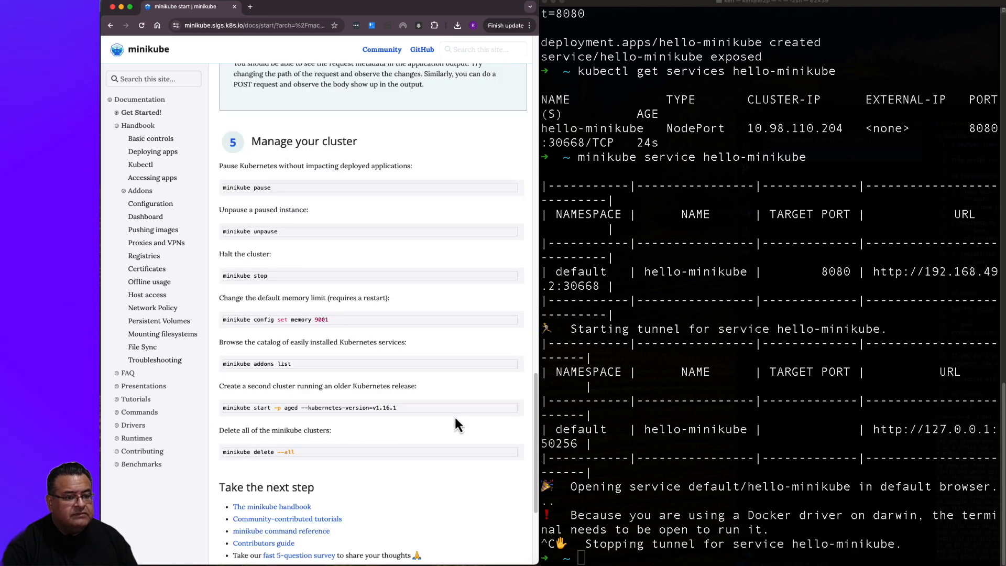
{"action": "scroll", "scroll_direction": "down", "scroll_amount": 3}
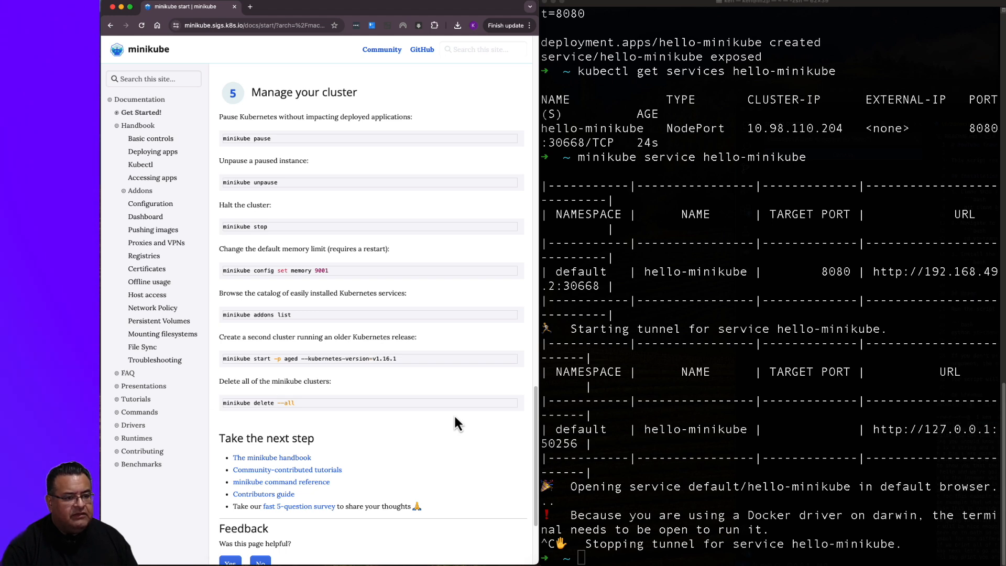
{"action": "mouse_move", "coordinate": [241, 151]}
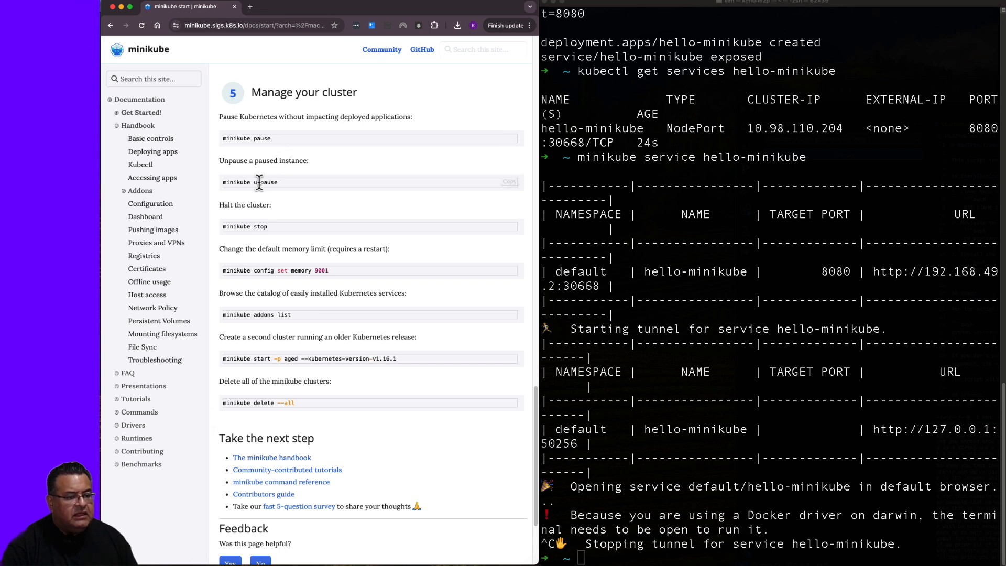
{"action": "mouse_move", "coordinate": [296, 219]}
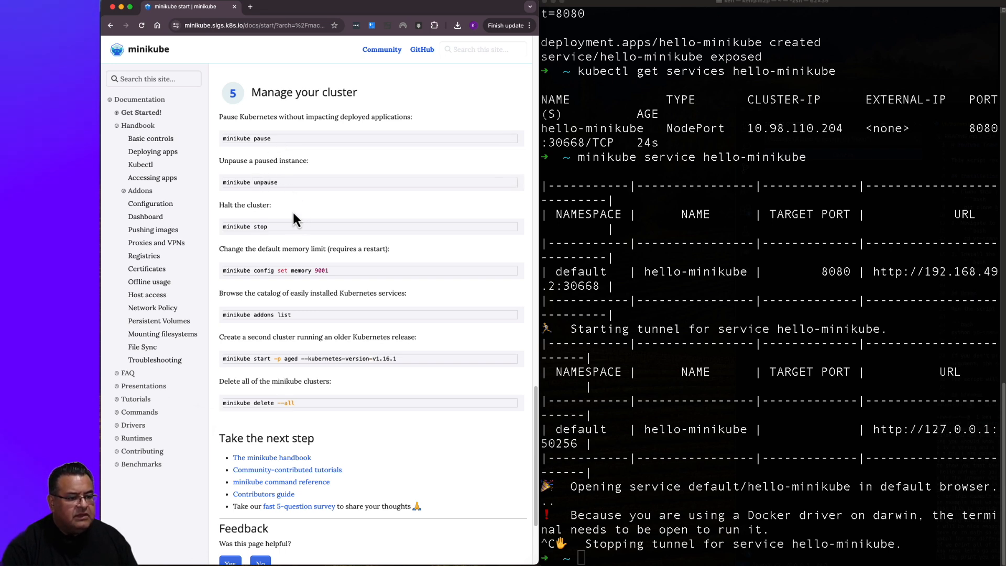
{"action": "mouse_move", "coordinate": [276, 238]}
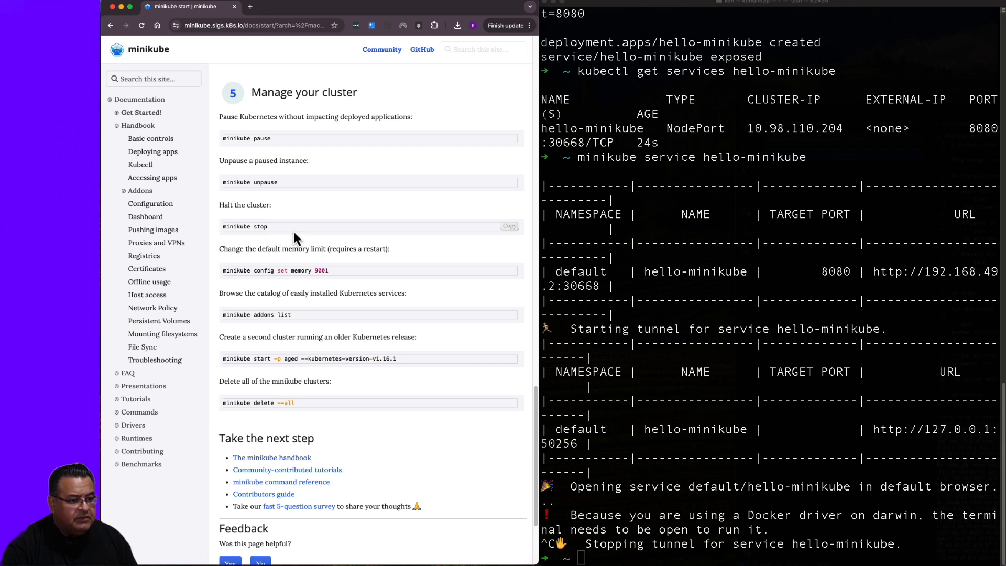
{"action": "mouse_move", "coordinate": [296, 271]}
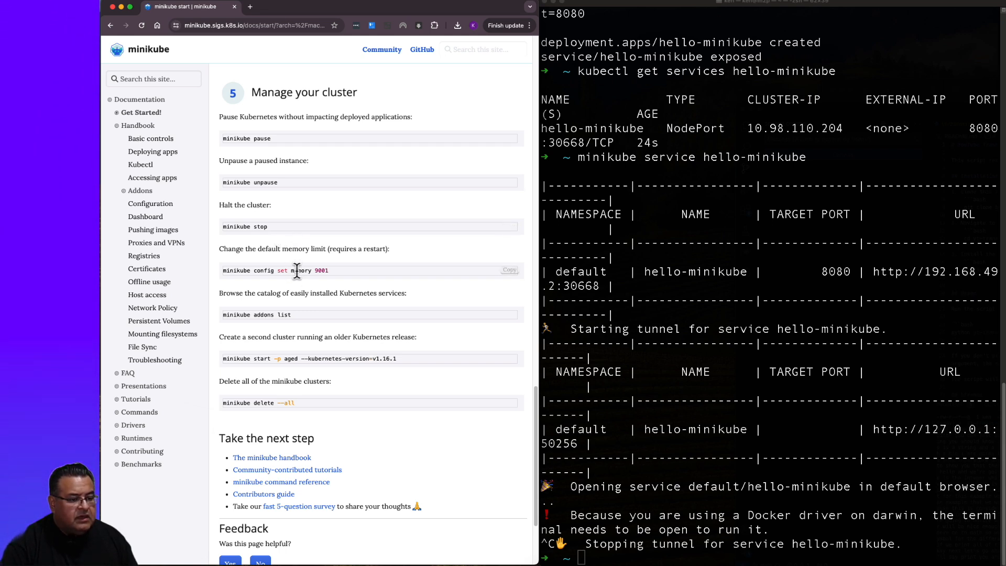
{"action": "mouse_move", "coordinate": [358, 282]}
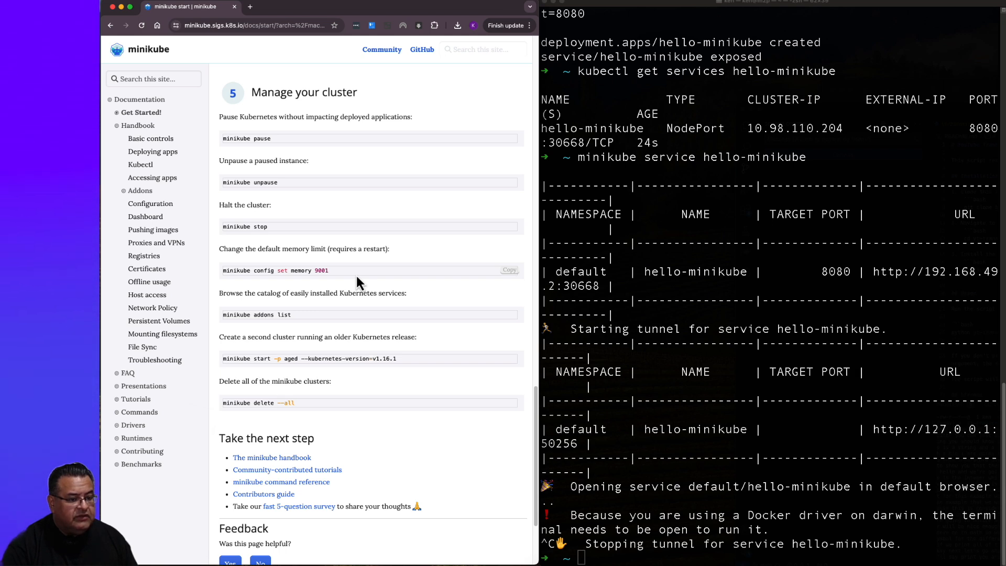
{"action": "mouse_move", "coordinate": [359, 322]}
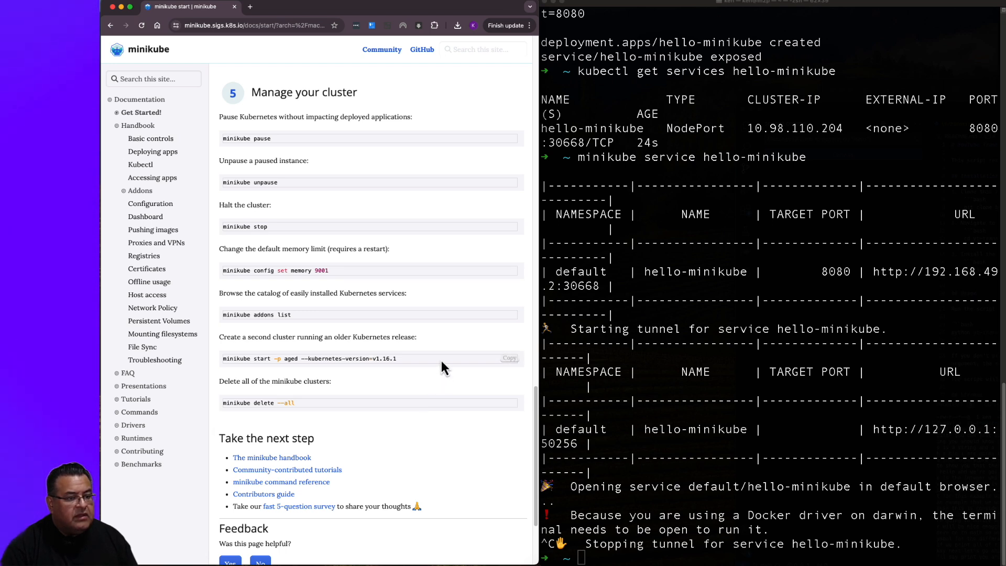
{"action": "mouse_move", "coordinate": [526, 144]}
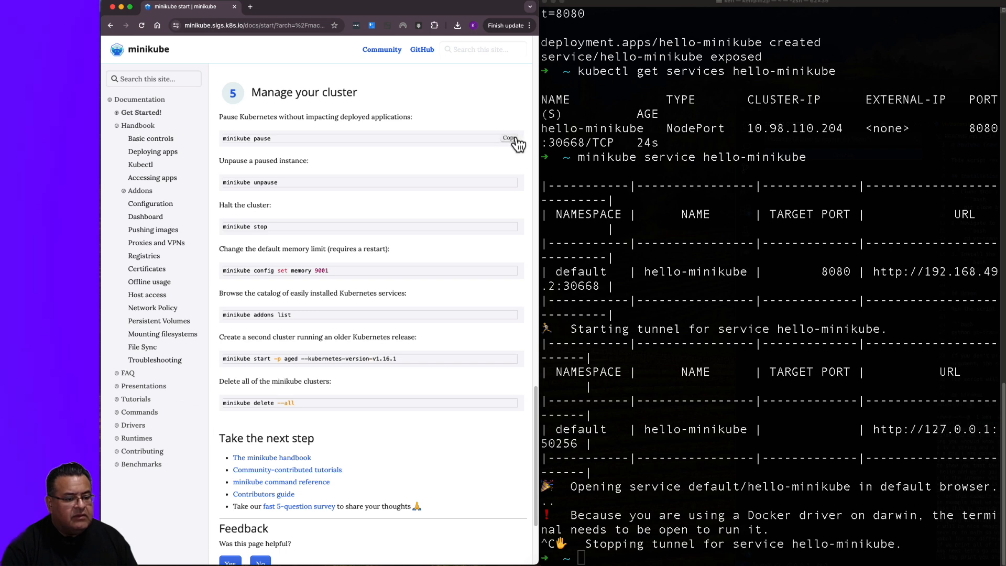
Pause the minikube node (18 containers), then unpause it to resume all 18 containers
{"action": "left_click", "coordinate": [509, 138]}
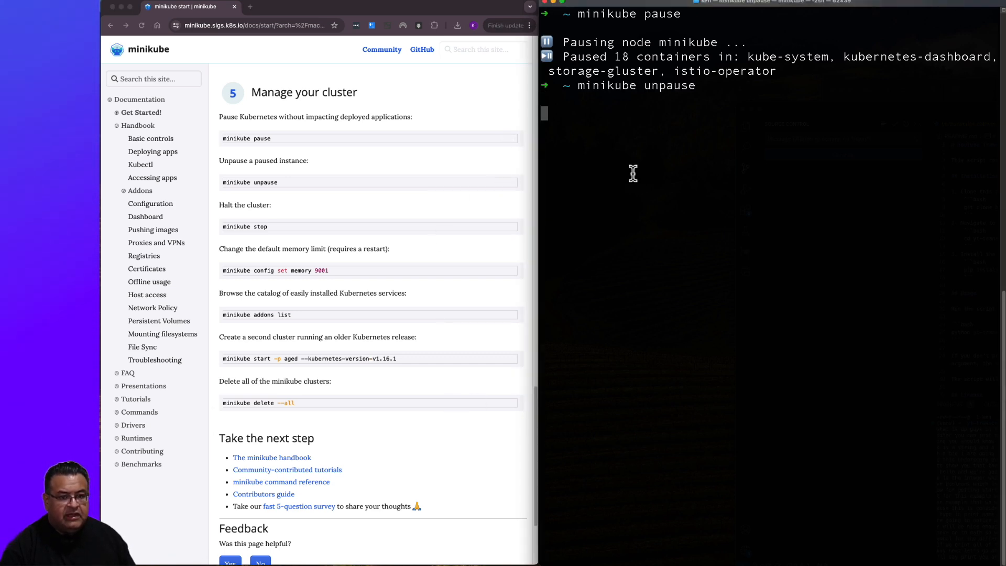
{"action": "key", "text": "Return"}
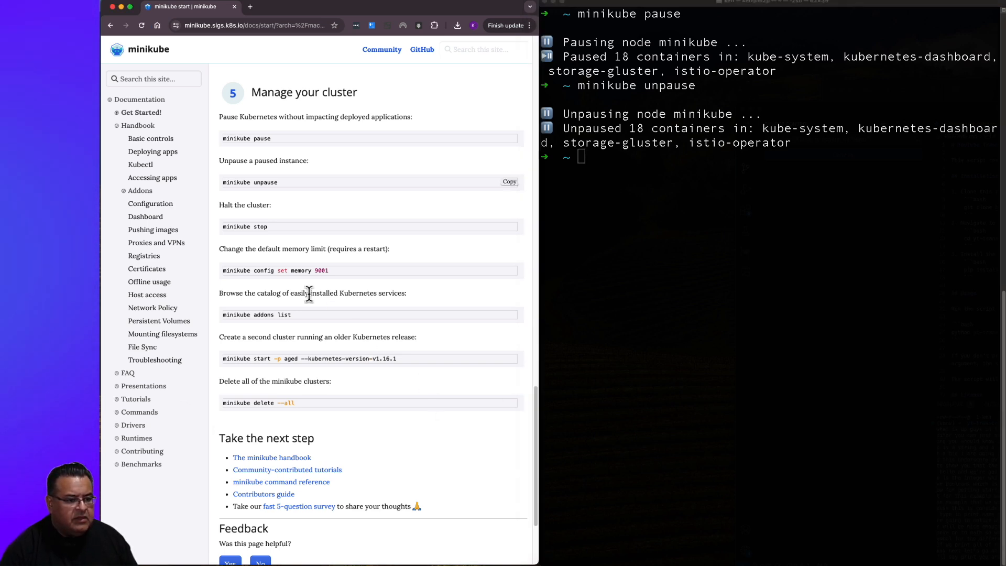
{"action": "mouse_move", "coordinate": [242, 330]}
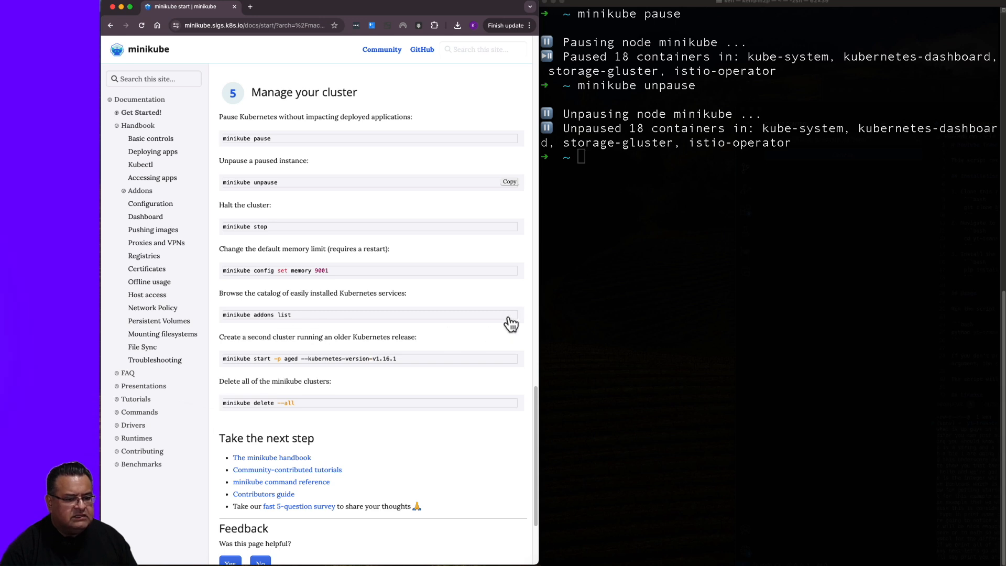
Run minikube addons list, showing dashboard and default-storageclass enabled and the rest disabled
{"action": "left_click", "coordinate": [508, 315]}
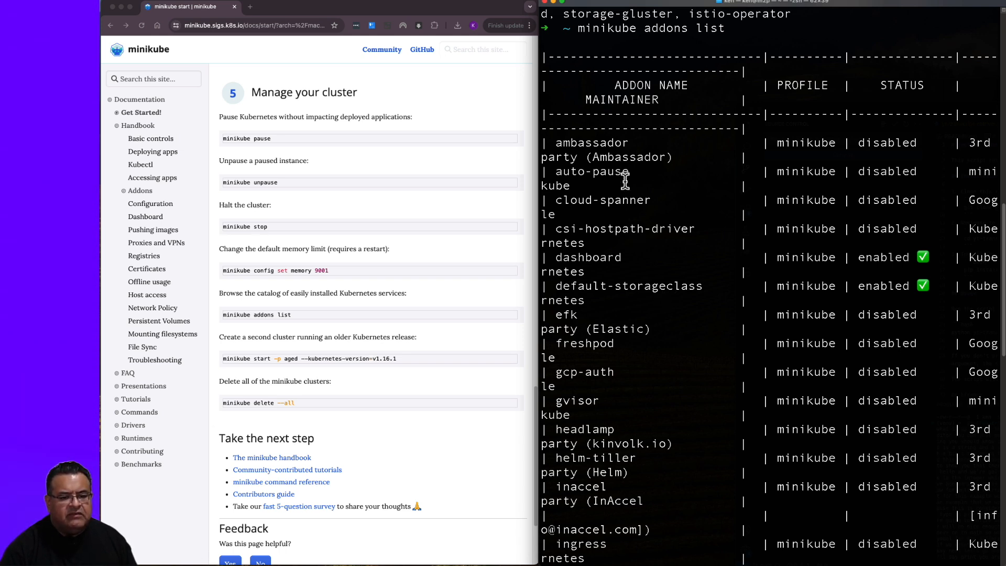
{"action": "mouse_move", "coordinate": [644, 308]}
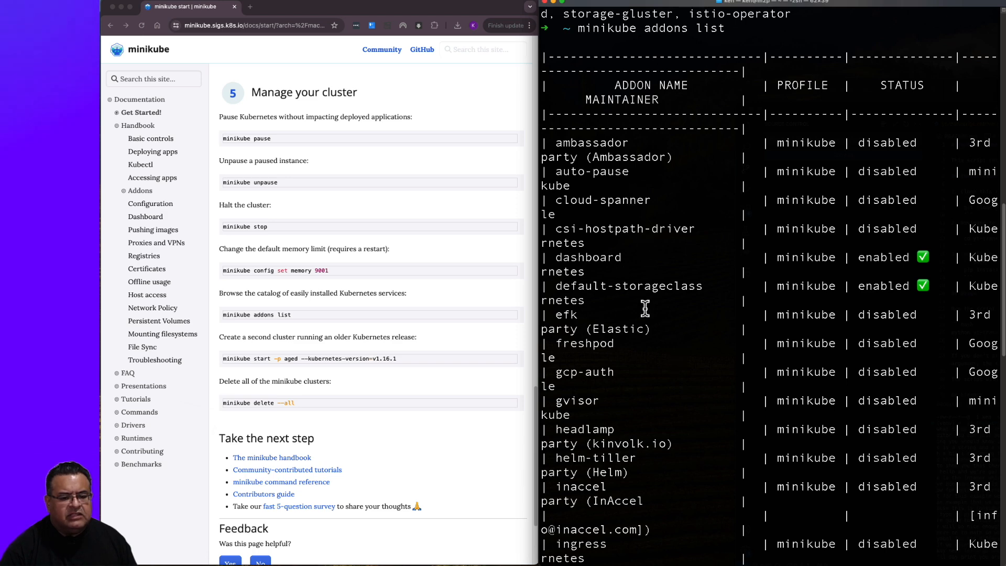
{"action": "scroll", "scroll_direction": "down", "scroll_amount": 3}
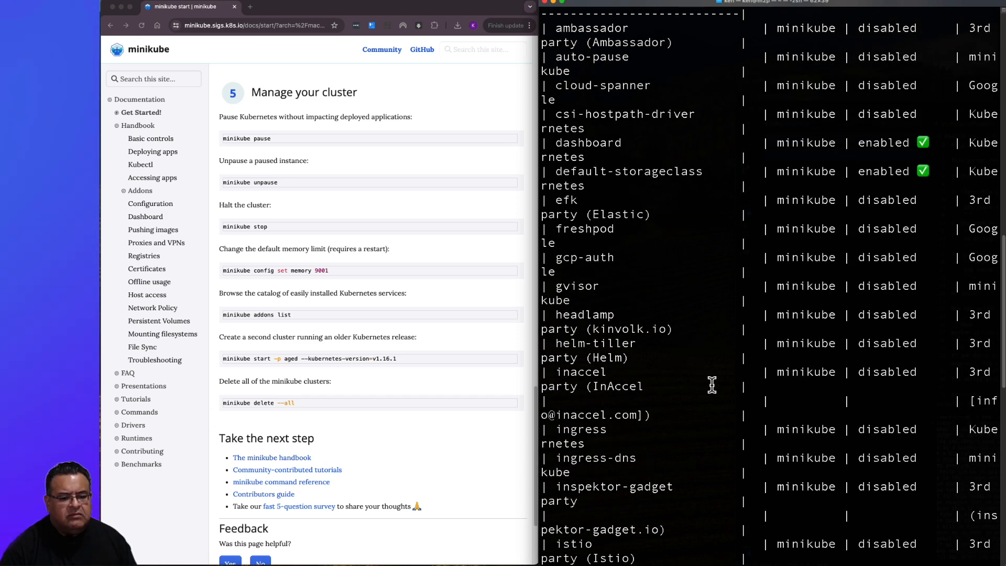
{"action": "scroll", "scroll_direction": "down", "scroll_amount": 3}
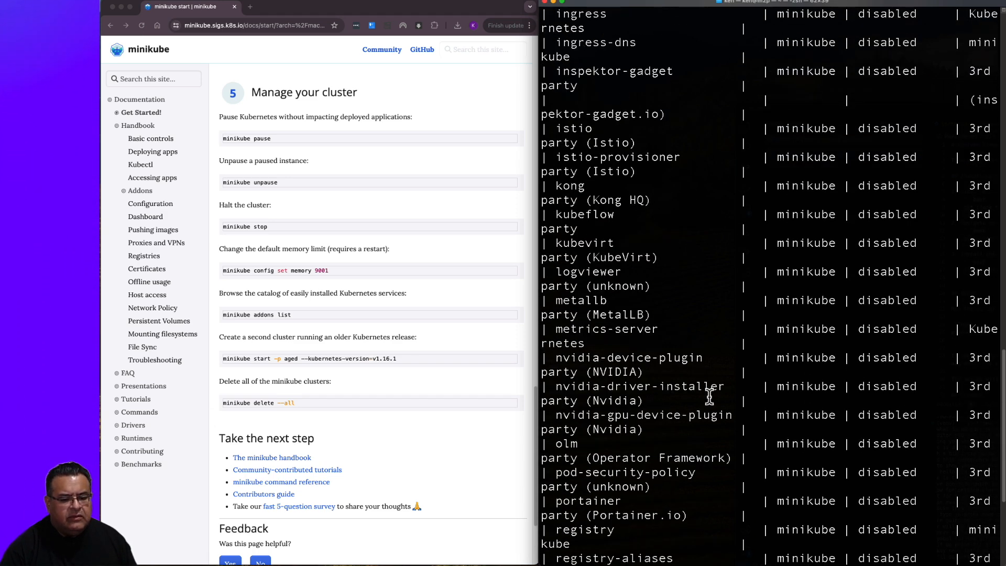